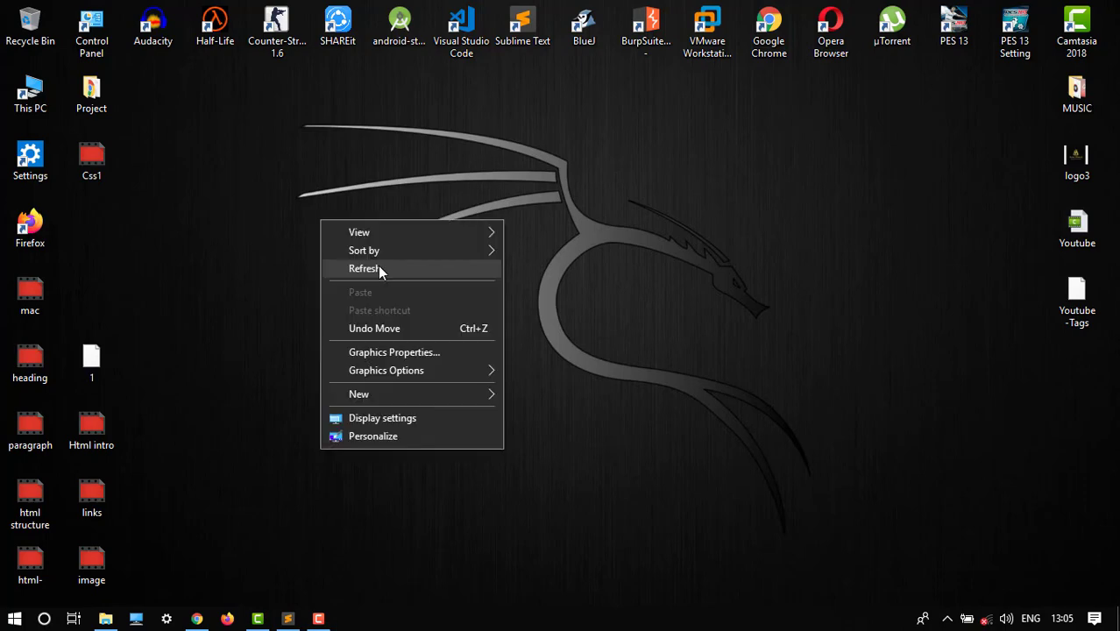
Bring up abc.html in Sublime Text and scroll through the blog markup linked to style.css
click(364, 268)
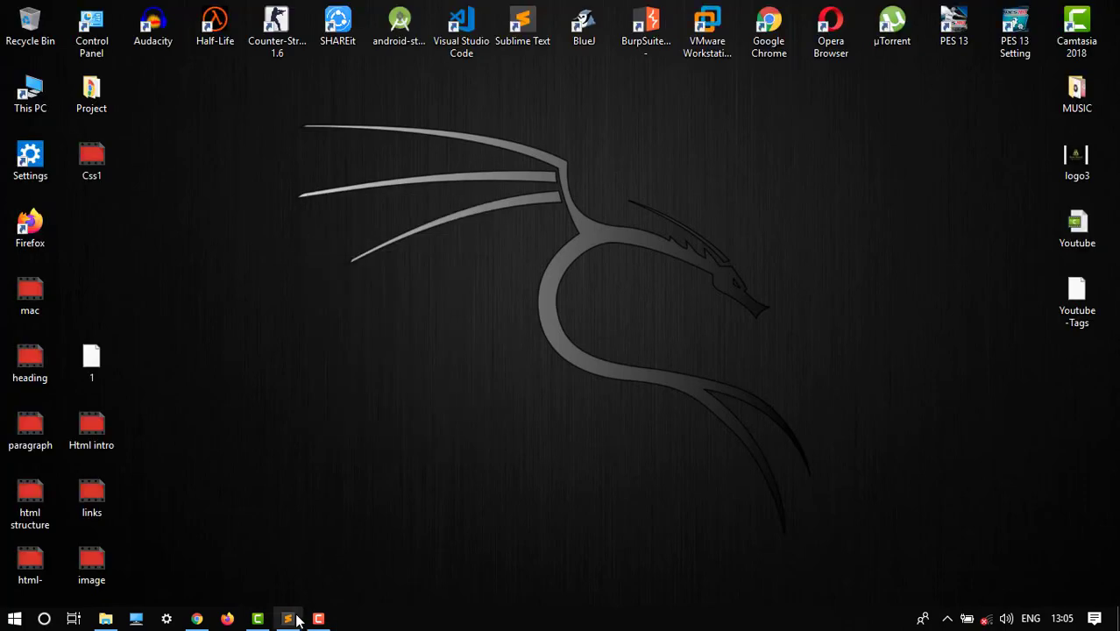
click(288, 619)
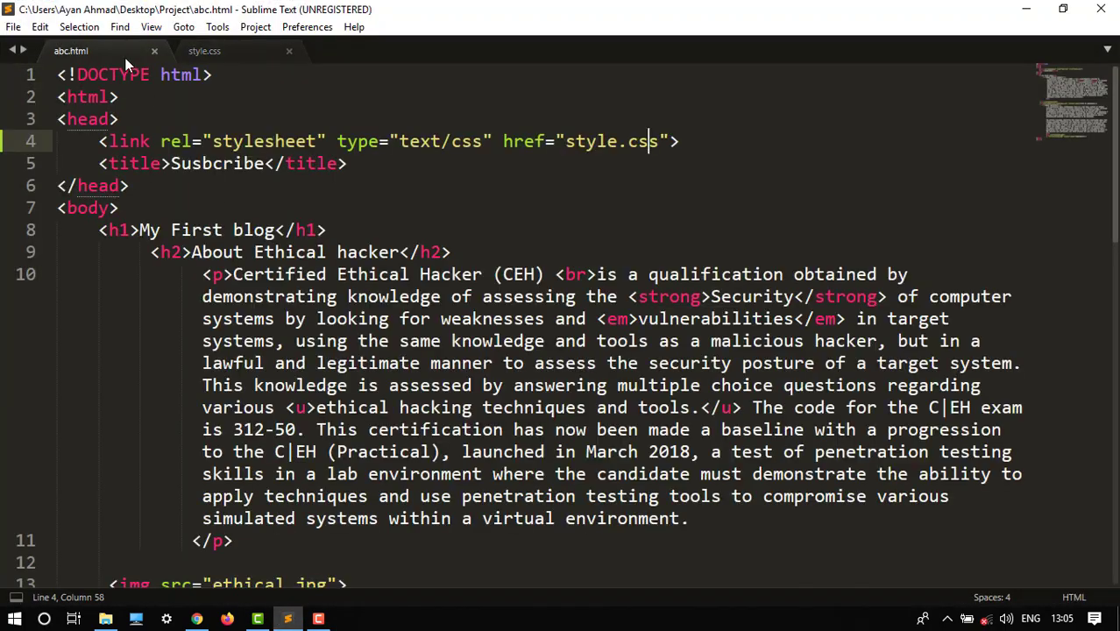
scroll(down, 3)
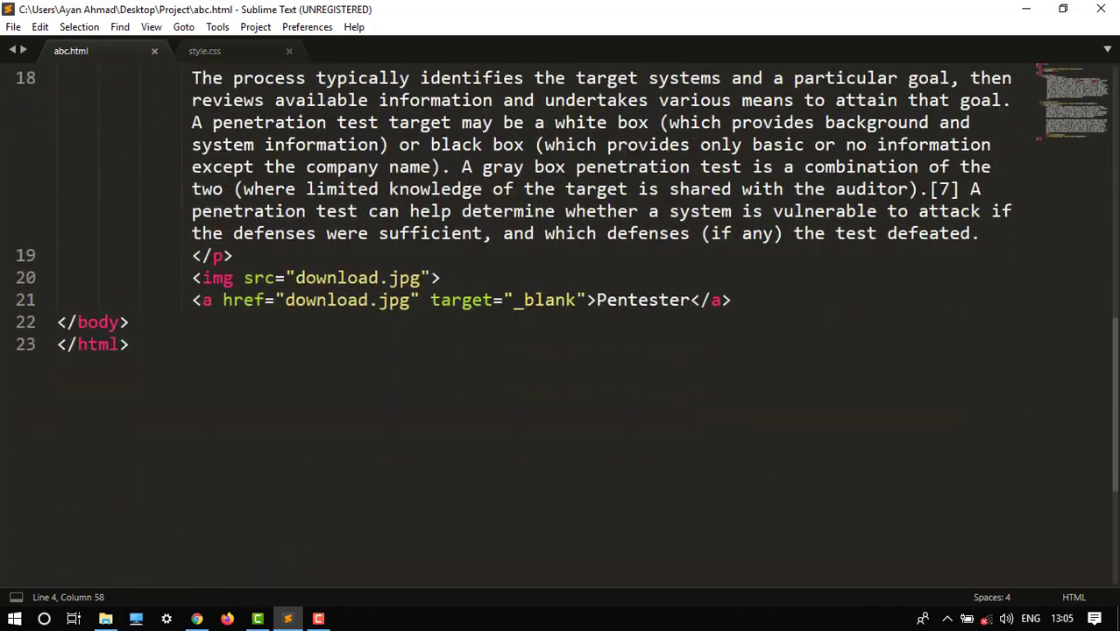
scroll(down, 3)
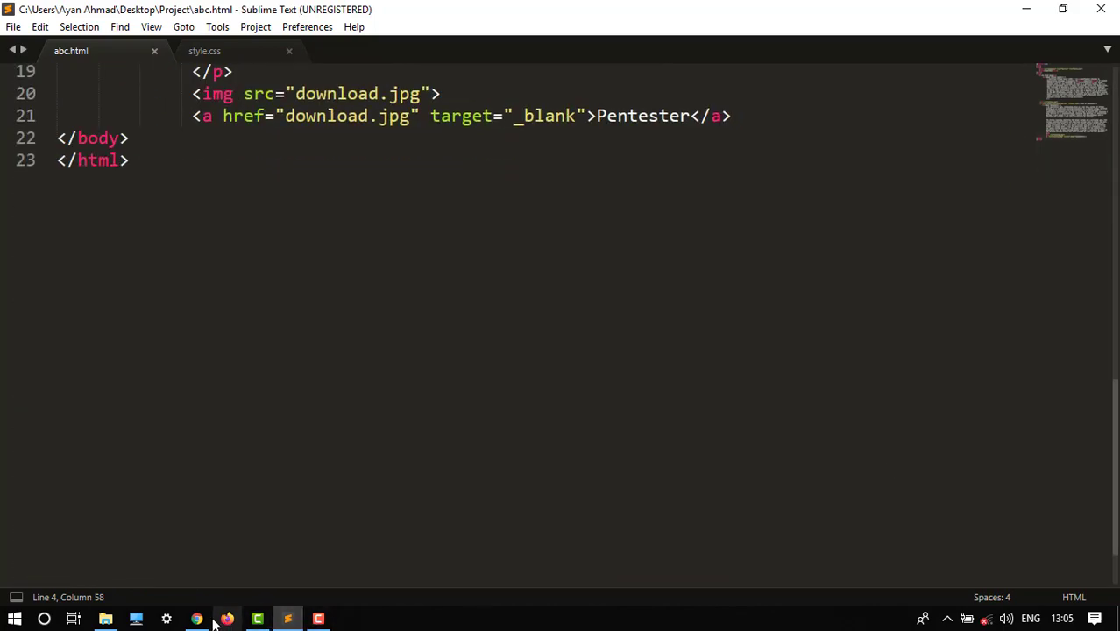
Preview the unstyled abc.html blog page in Chrome, then return to the editor
click(196, 619)
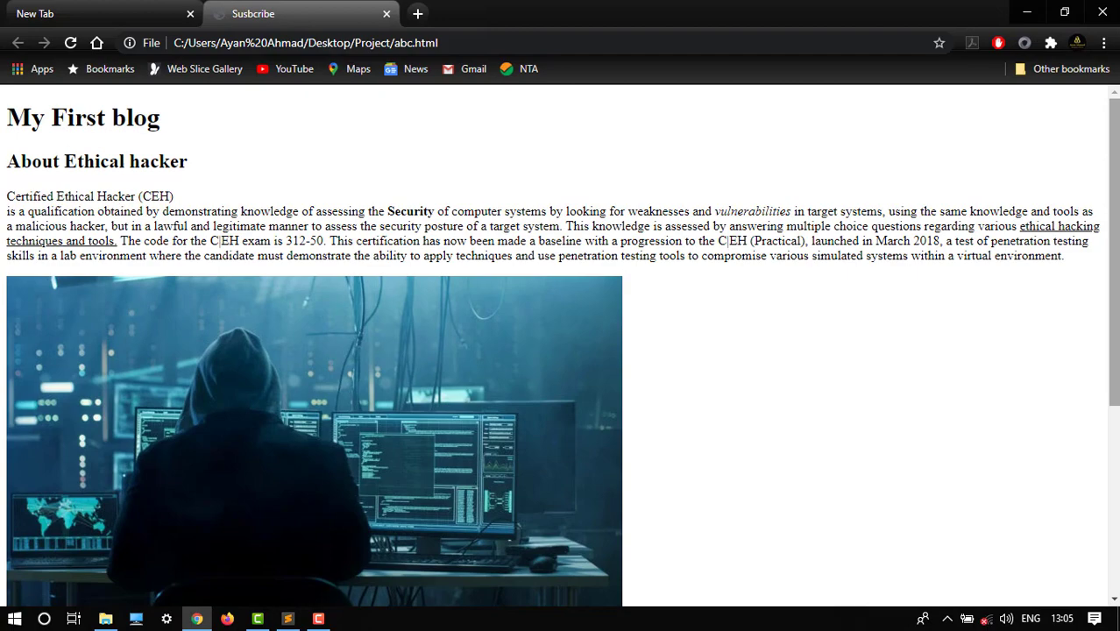
scroll(down, 3)
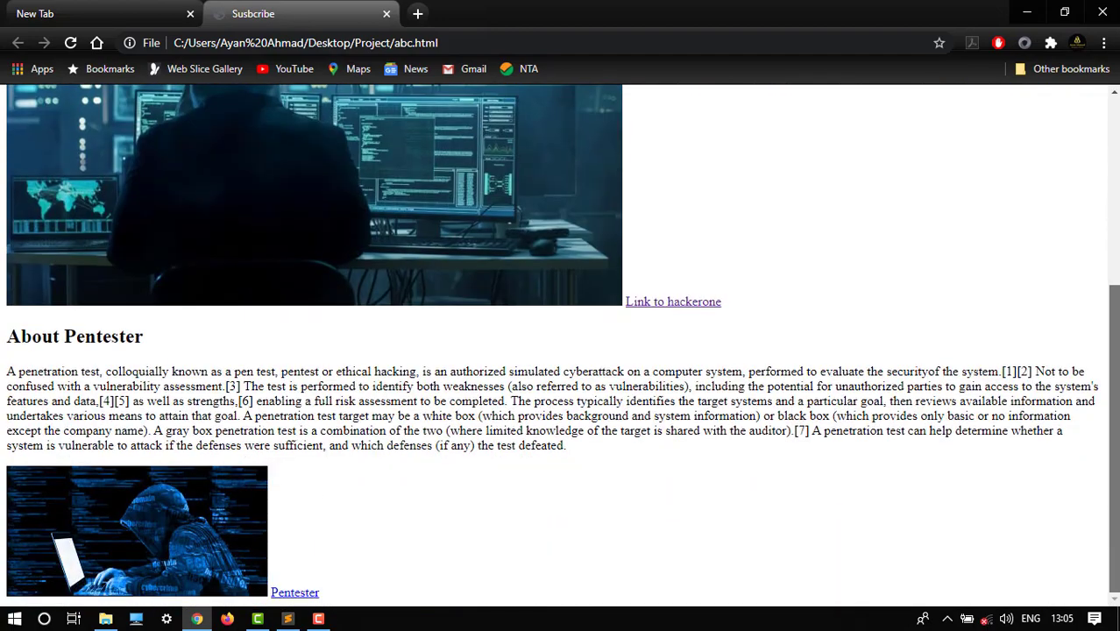
scroll(up, 3)
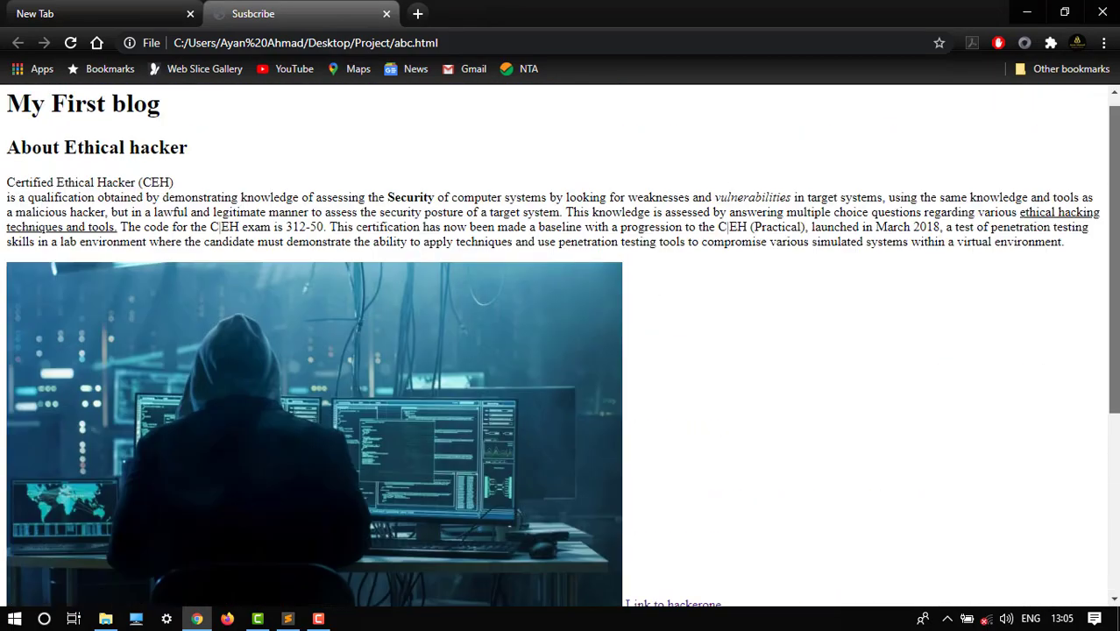
click(288, 619)
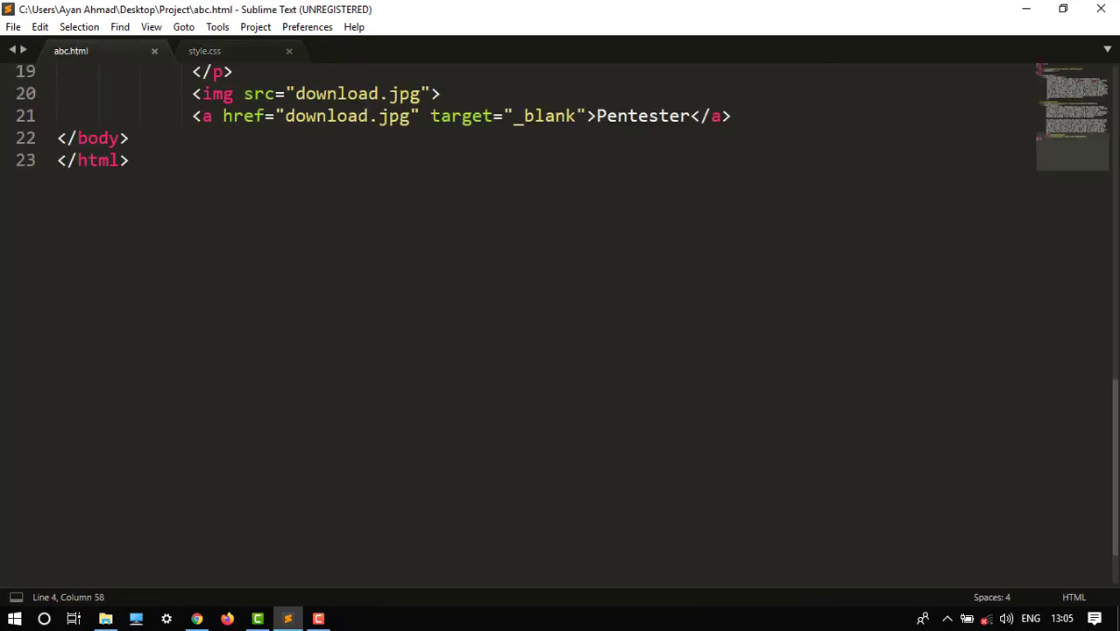
Review the stylesheet link in abc.html and switch to the empty style.css file
scroll(up, 3)
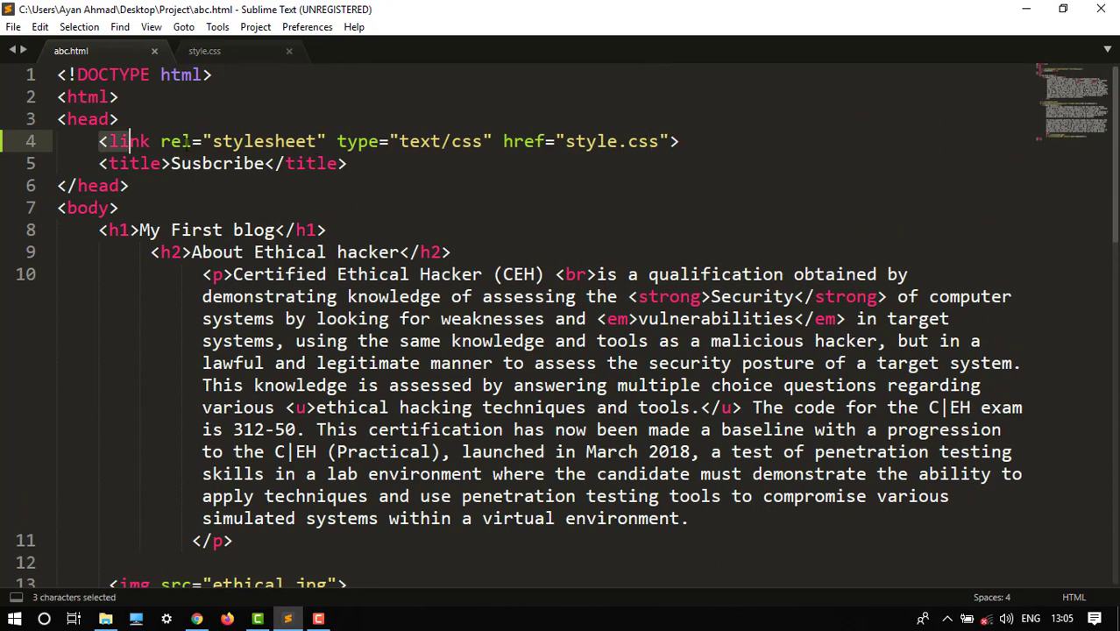
click(203, 49)
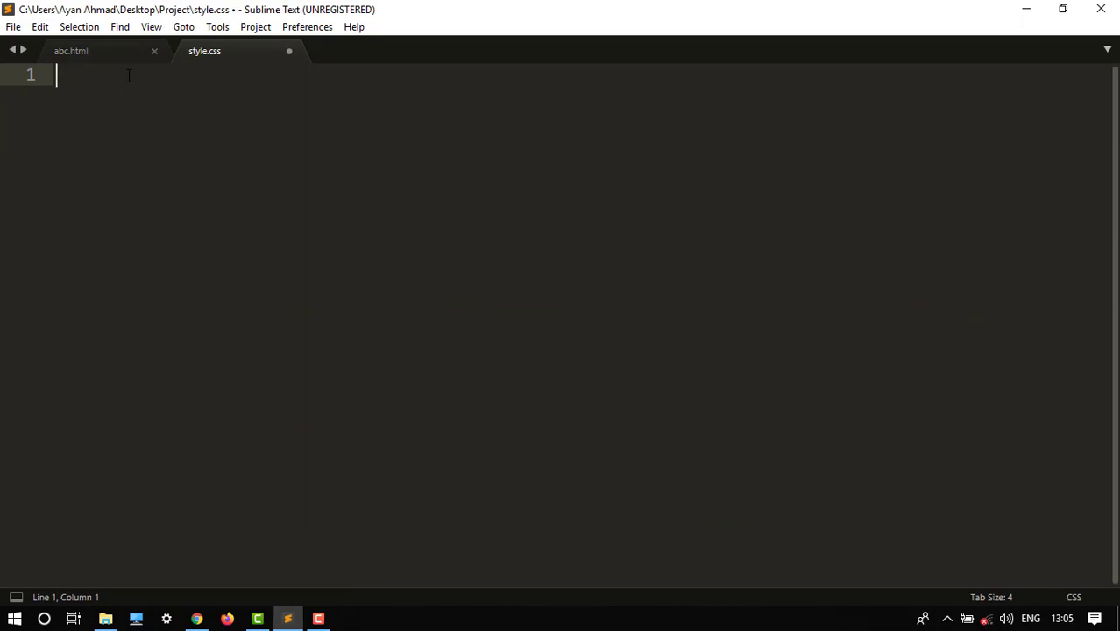
click(70, 49)
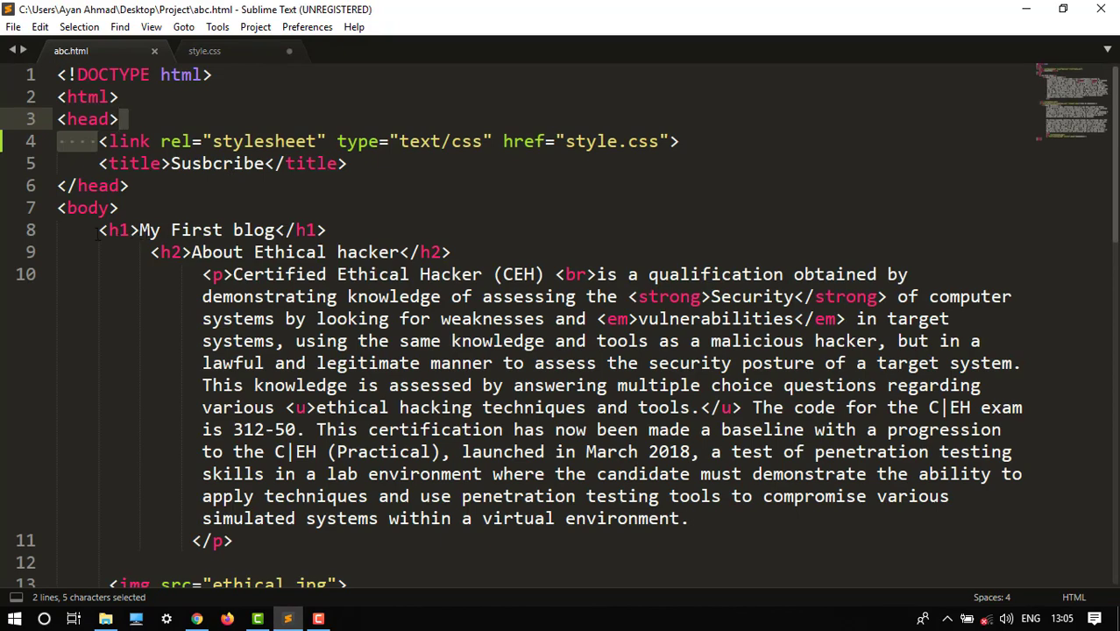
click(204, 49)
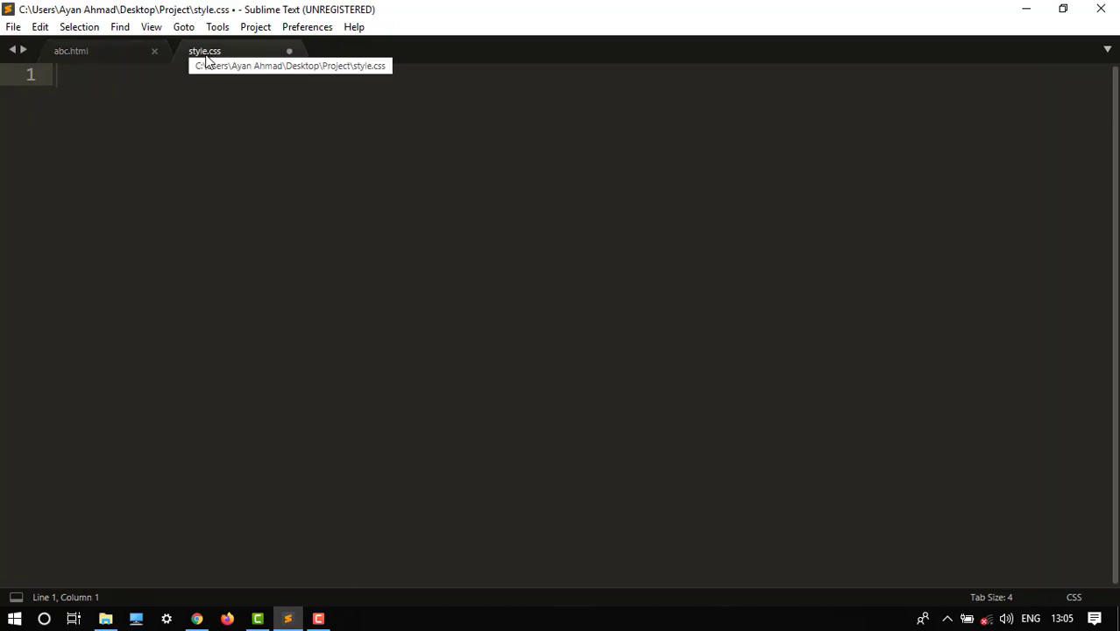
Write an h1 rule with color: Green in style.css and save the file
text(h1)
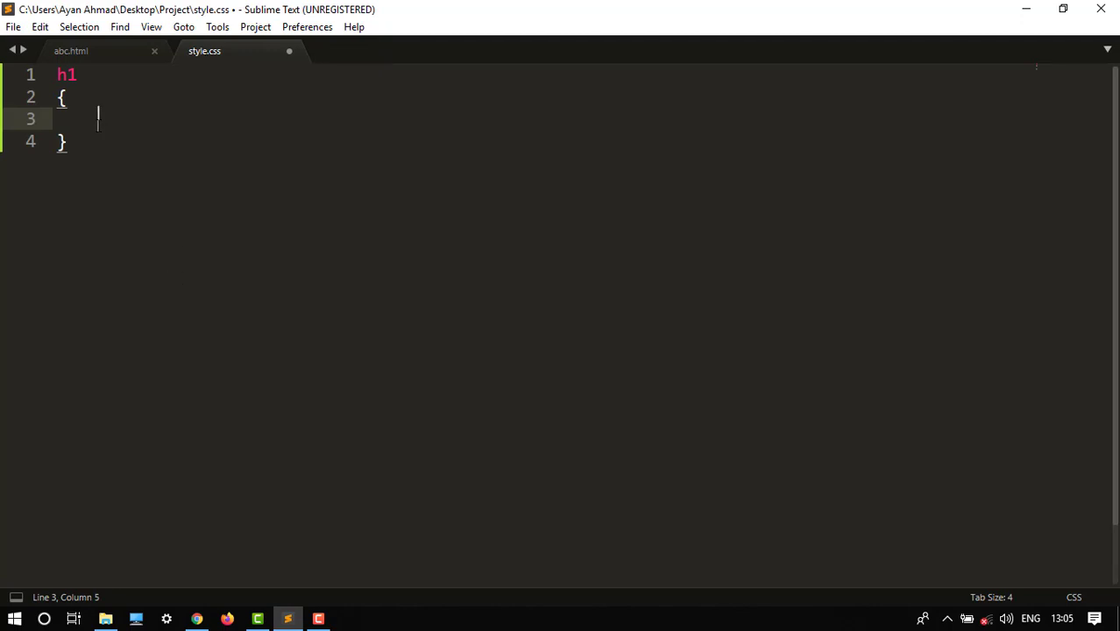
text(color)
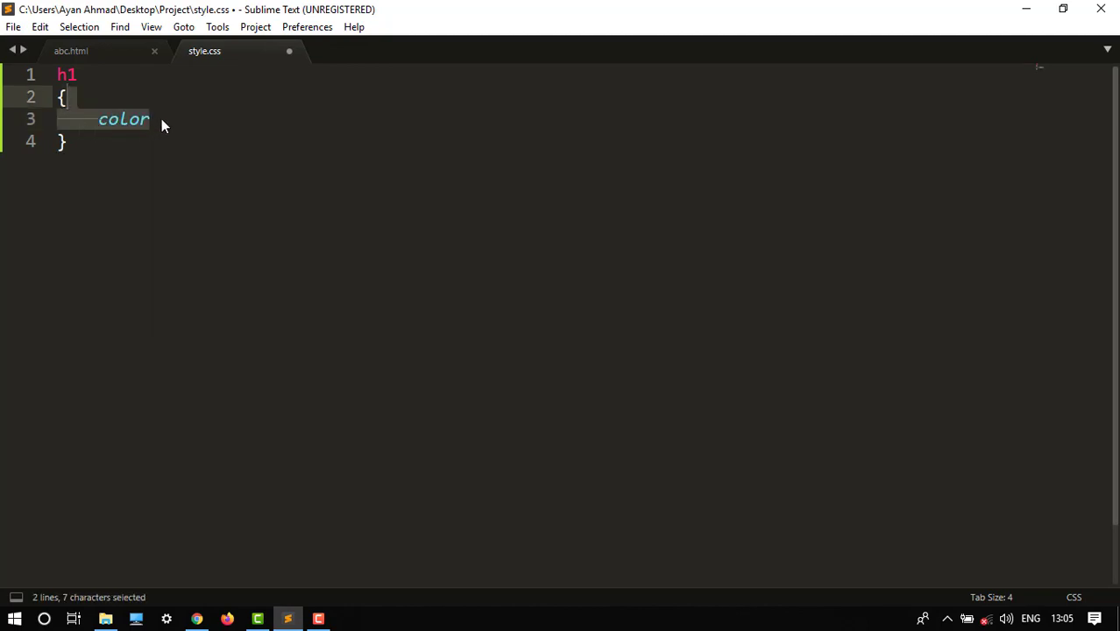
click(149, 119)
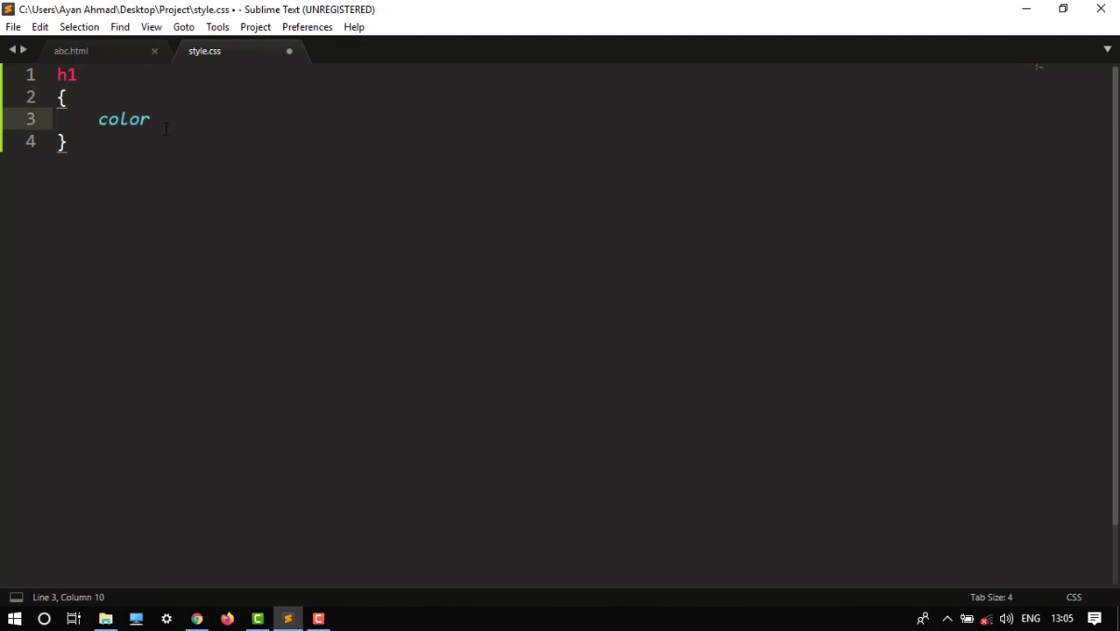
text(: G)
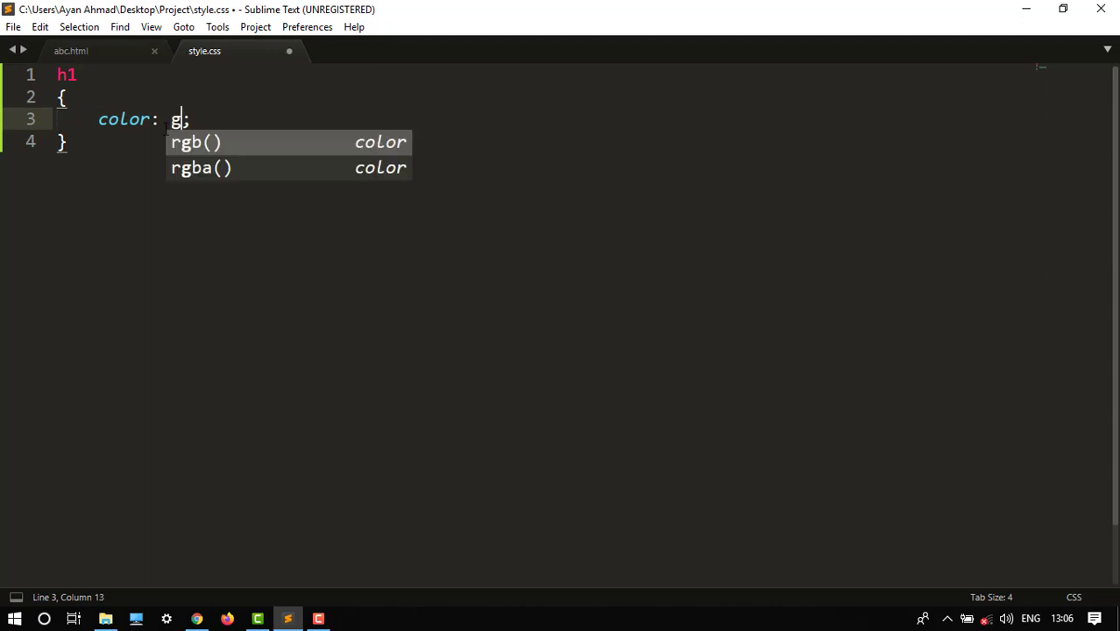
text(r)
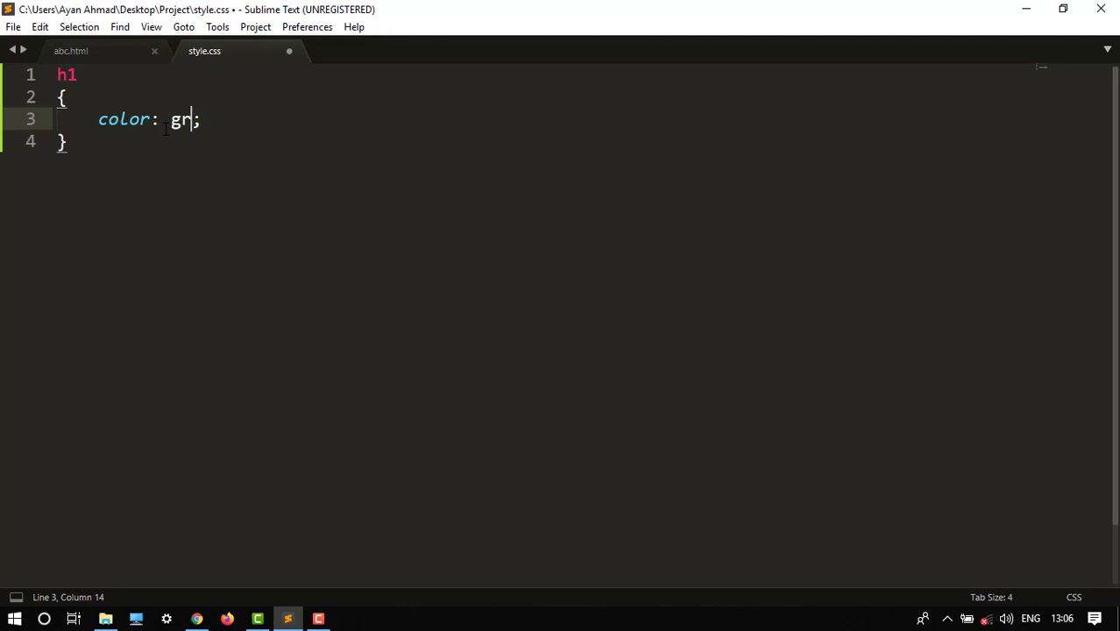
text(een)
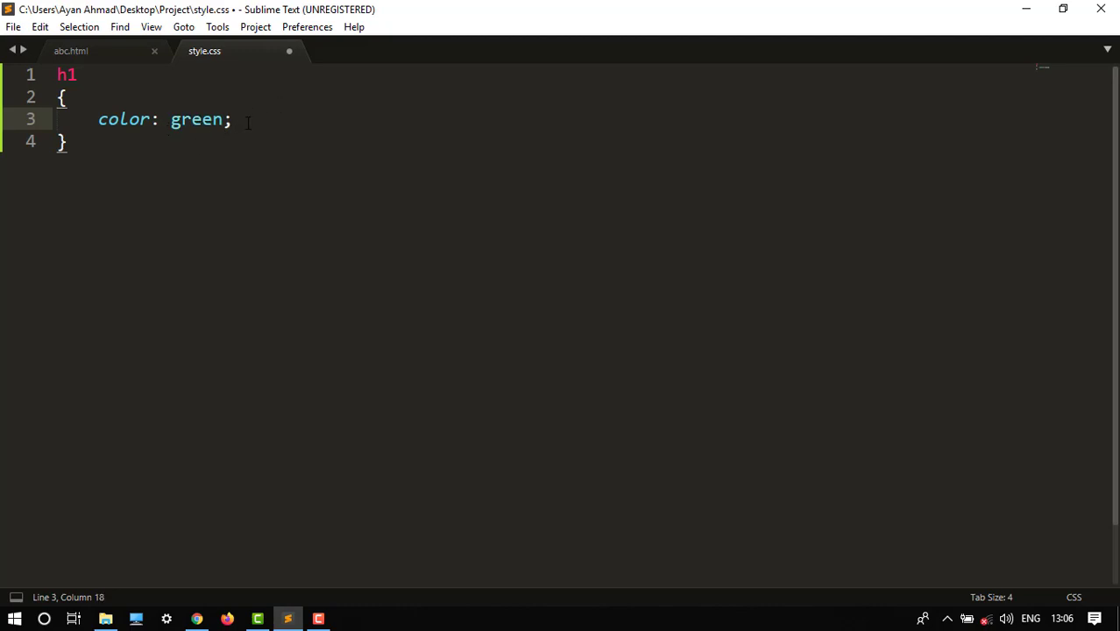
key(Return)
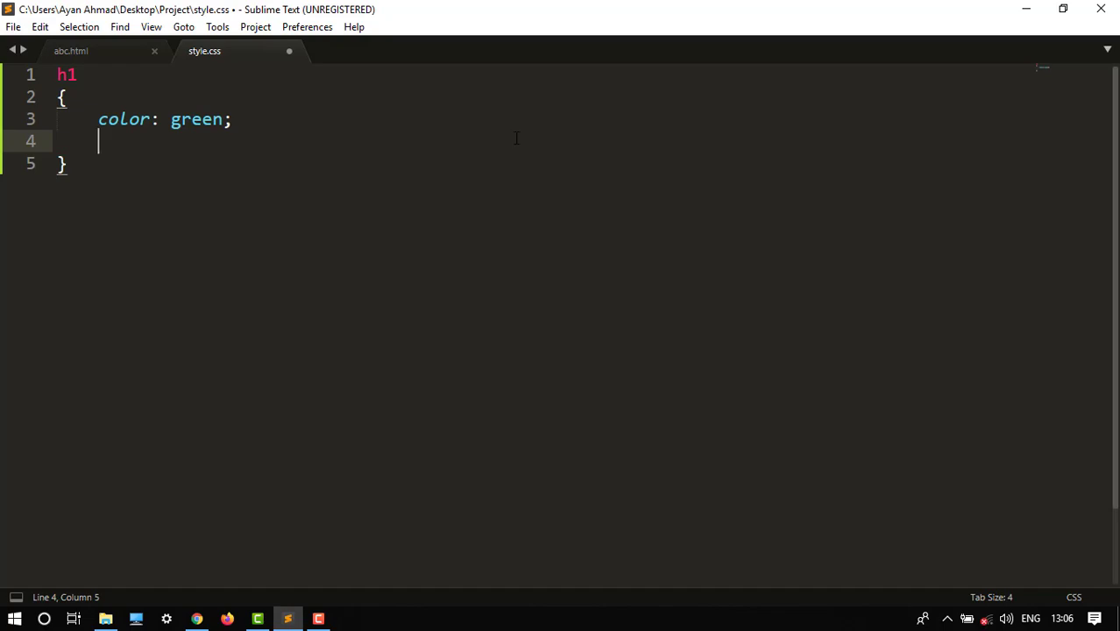
key(ctrl+s)
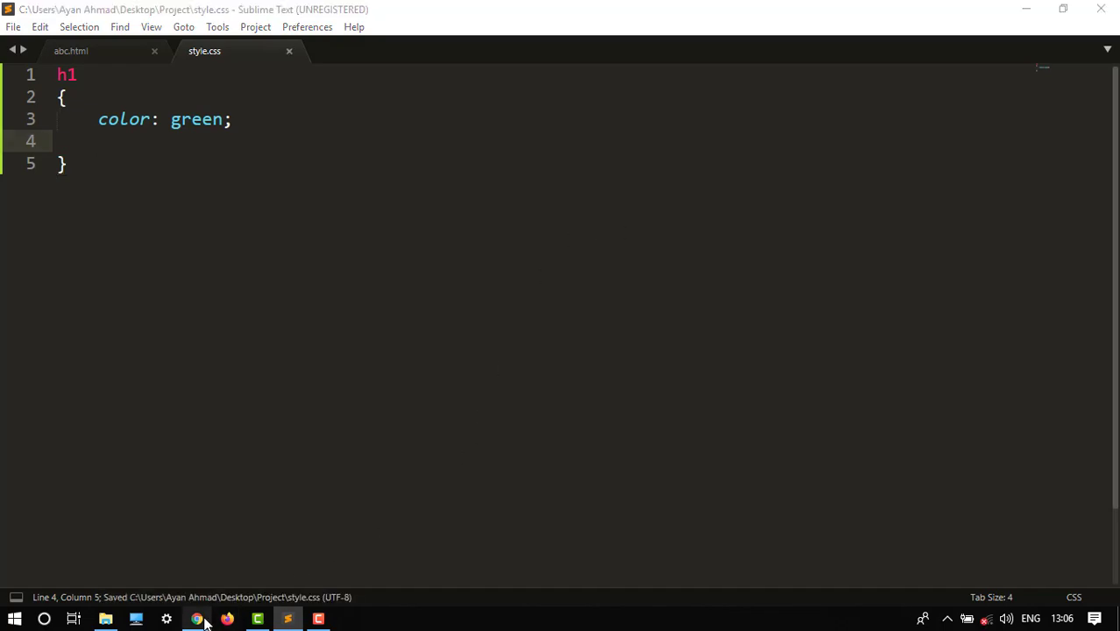
Preview the green 'My First blog' heading in Chrome and return to the editor
click(196, 618)
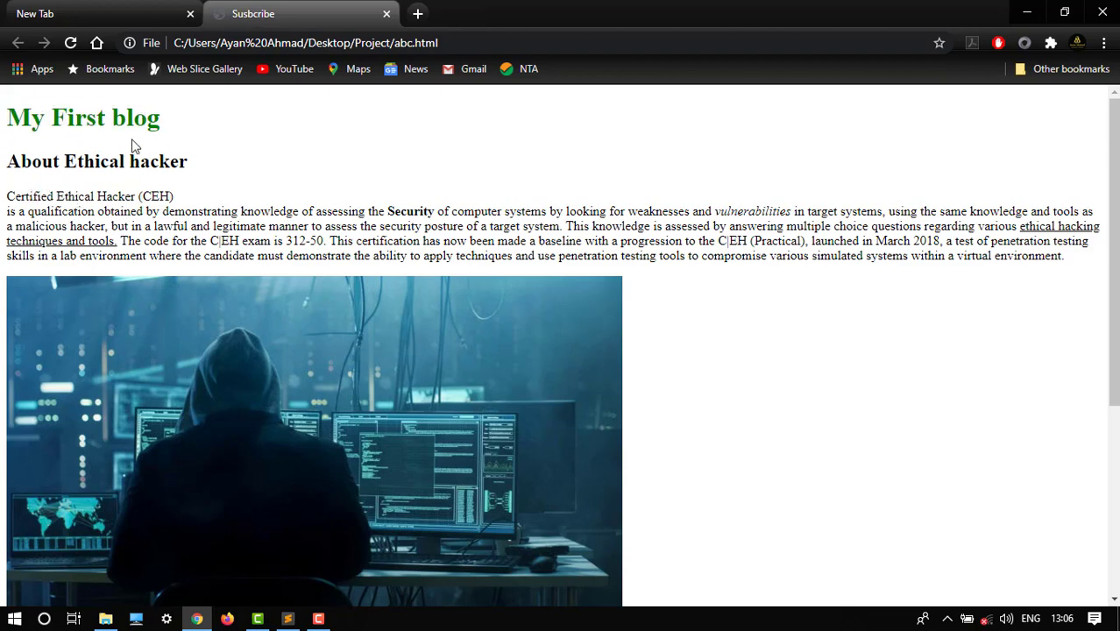
click(287, 619)
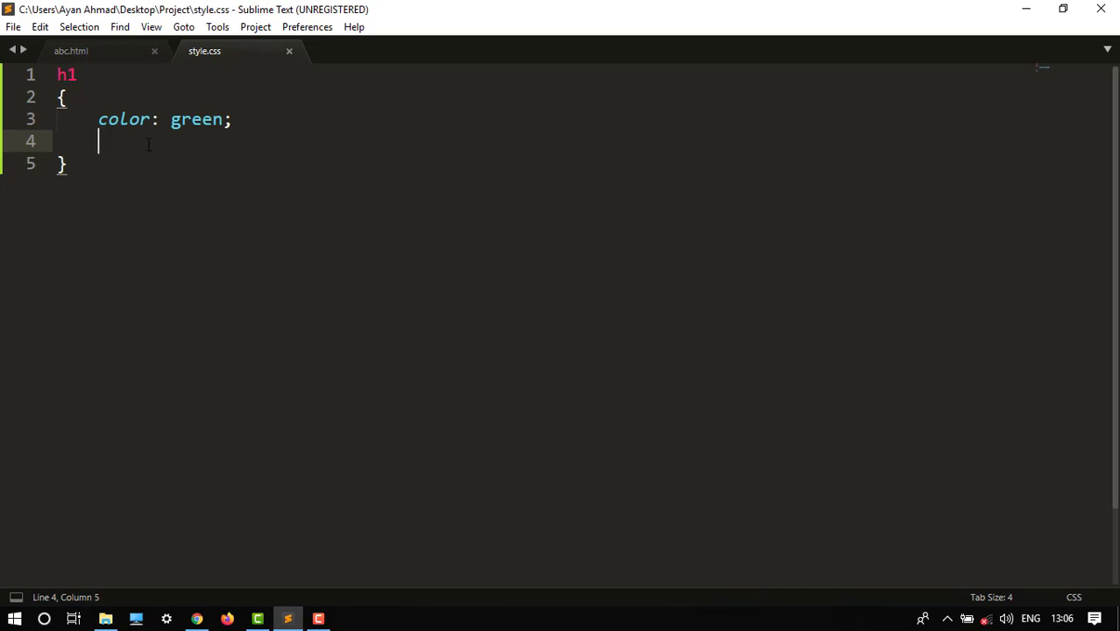
Add a 40px size declaration to the h1 rule, save, and reload the Chrome preview
text(text-sixe)
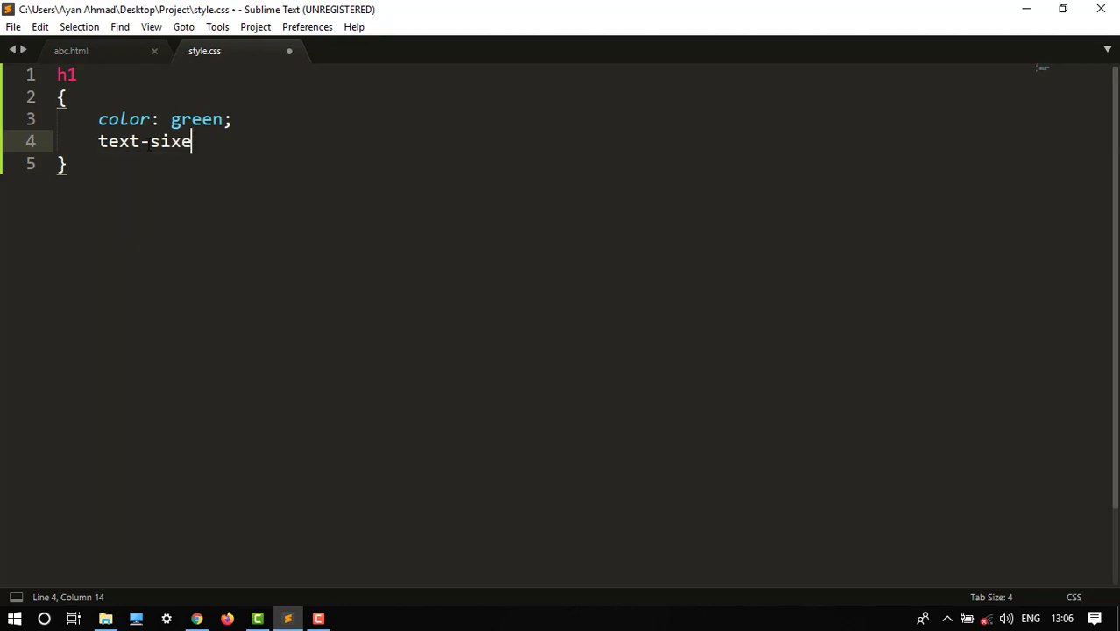
key(Backspace)
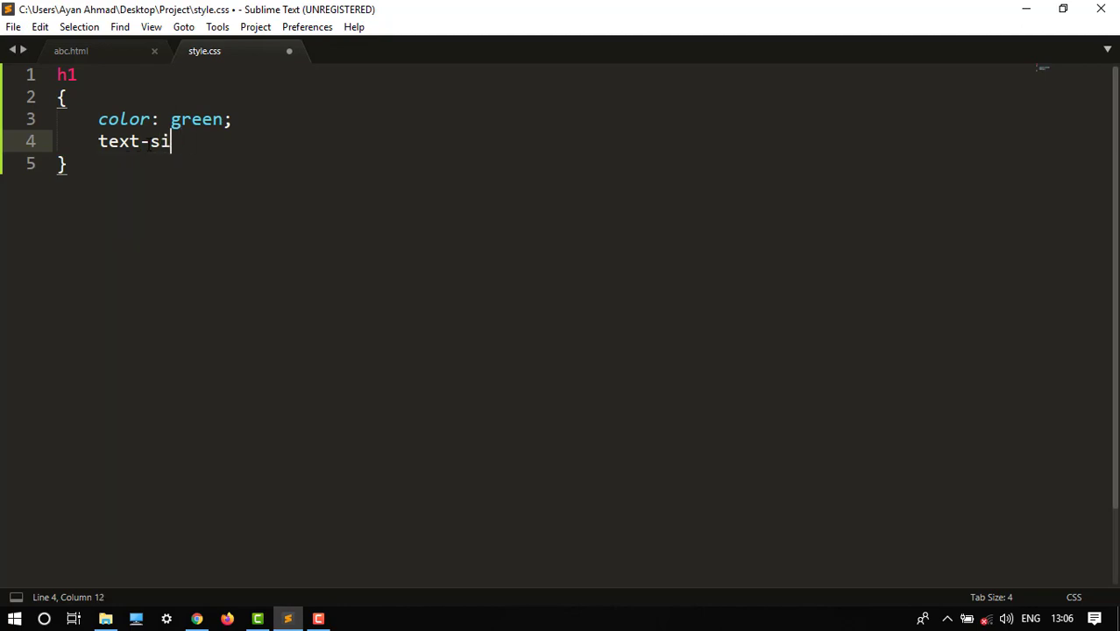
text(ze: ;)
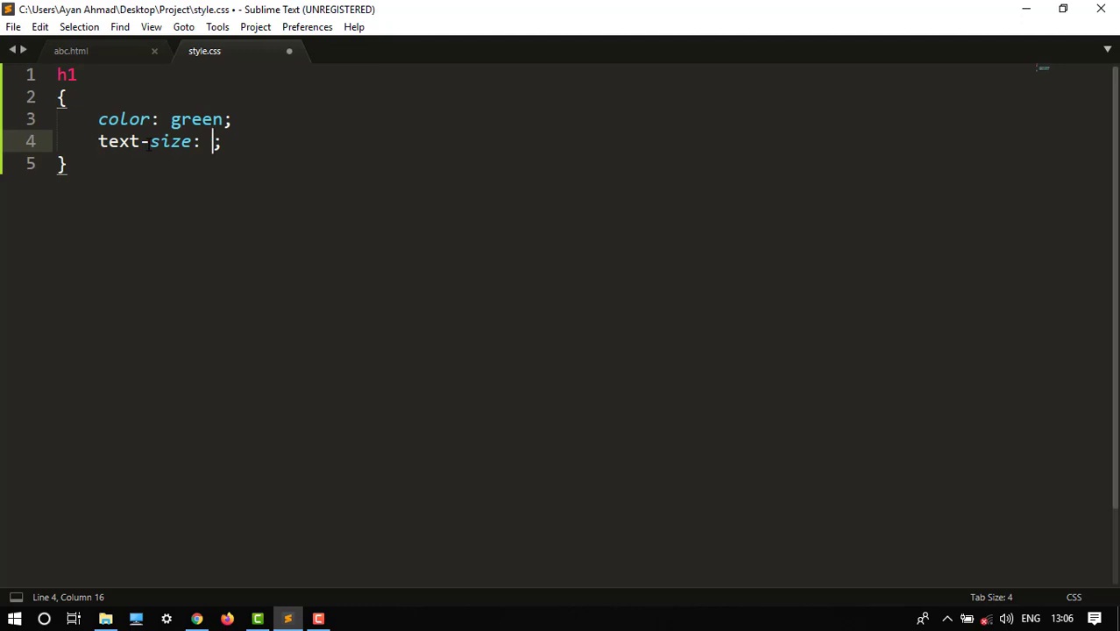
text(4)
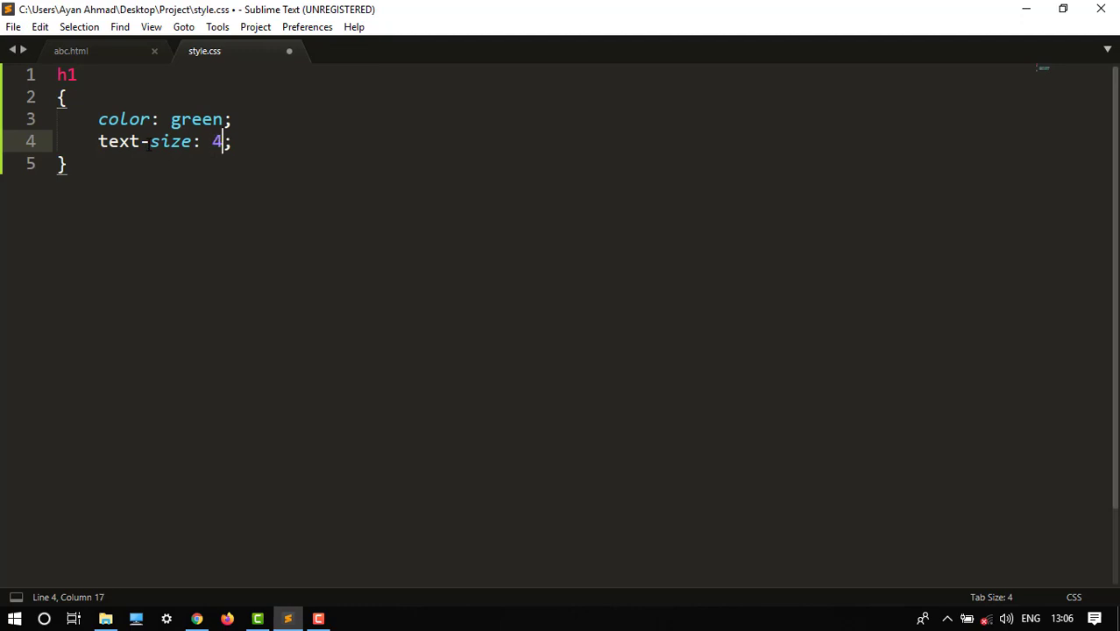
text(0px)
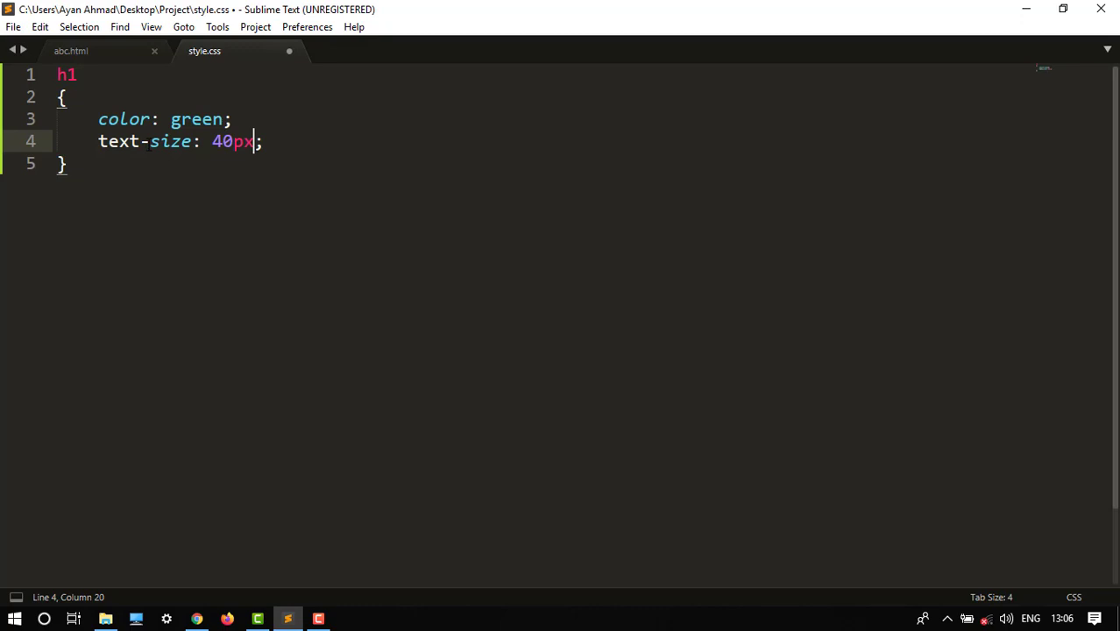
key(ctrl+s)
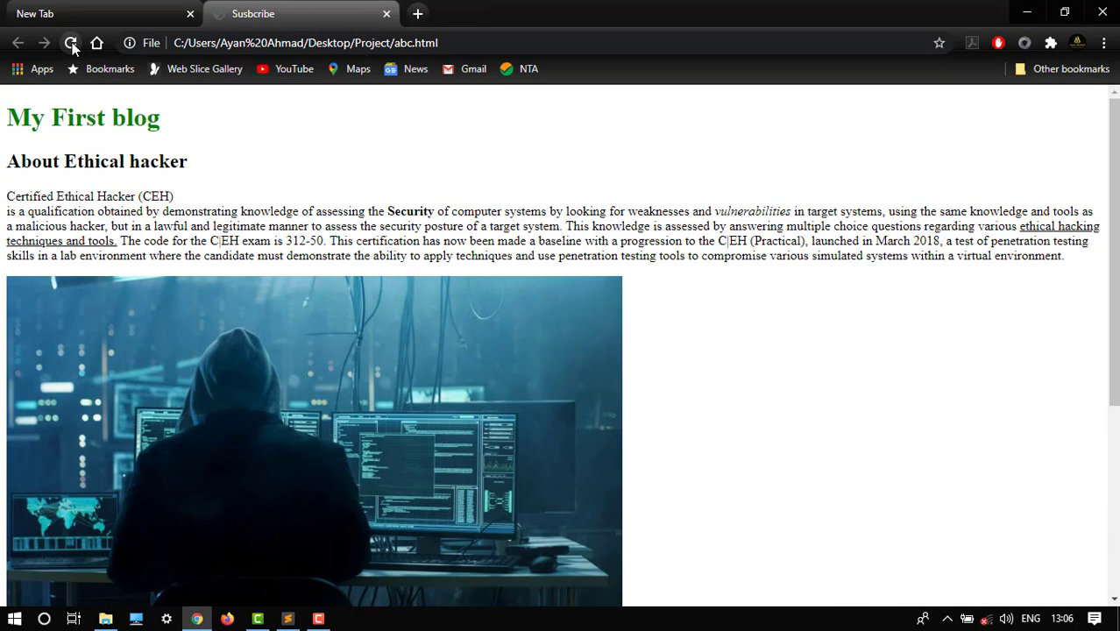
click(70, 42)
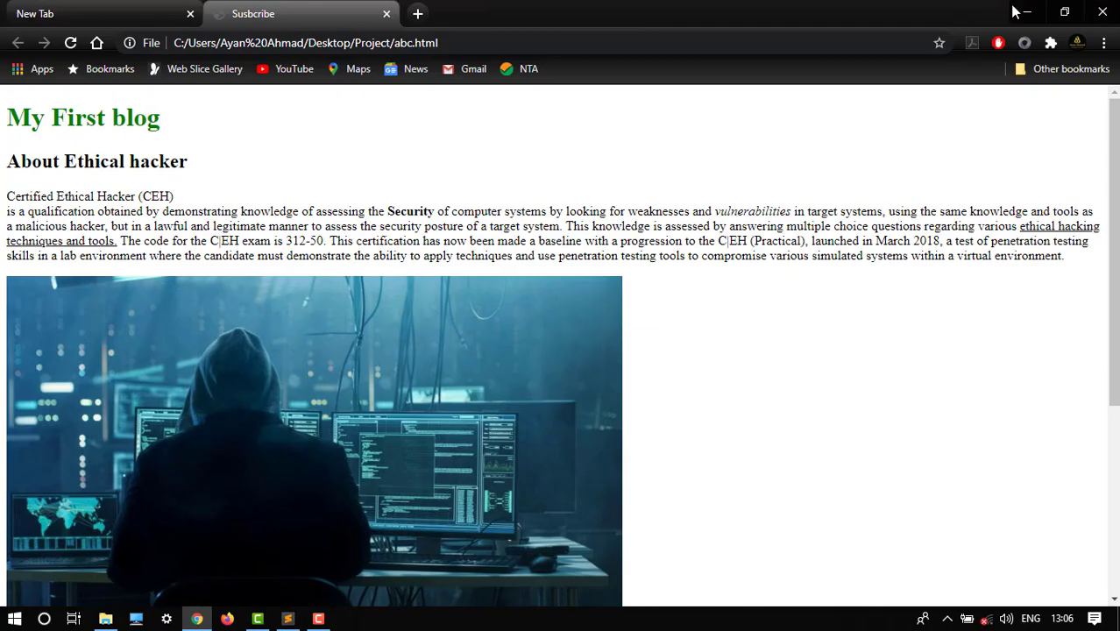
click(287, 618)
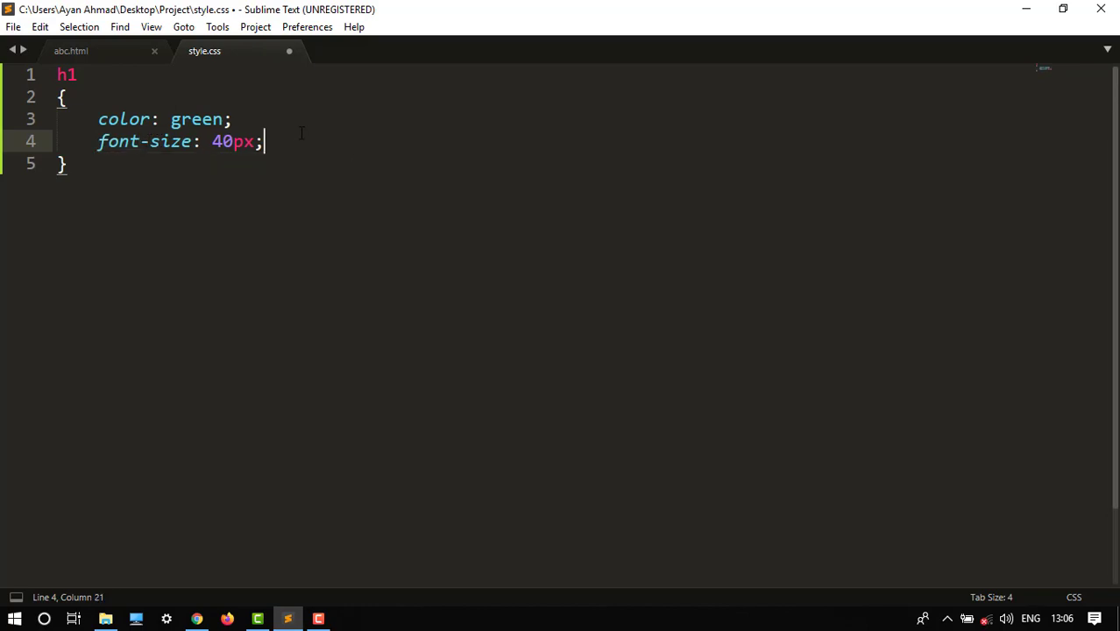
Save and recheck the preview, then change the h1 font-size to 60px
key(ctrl+s)
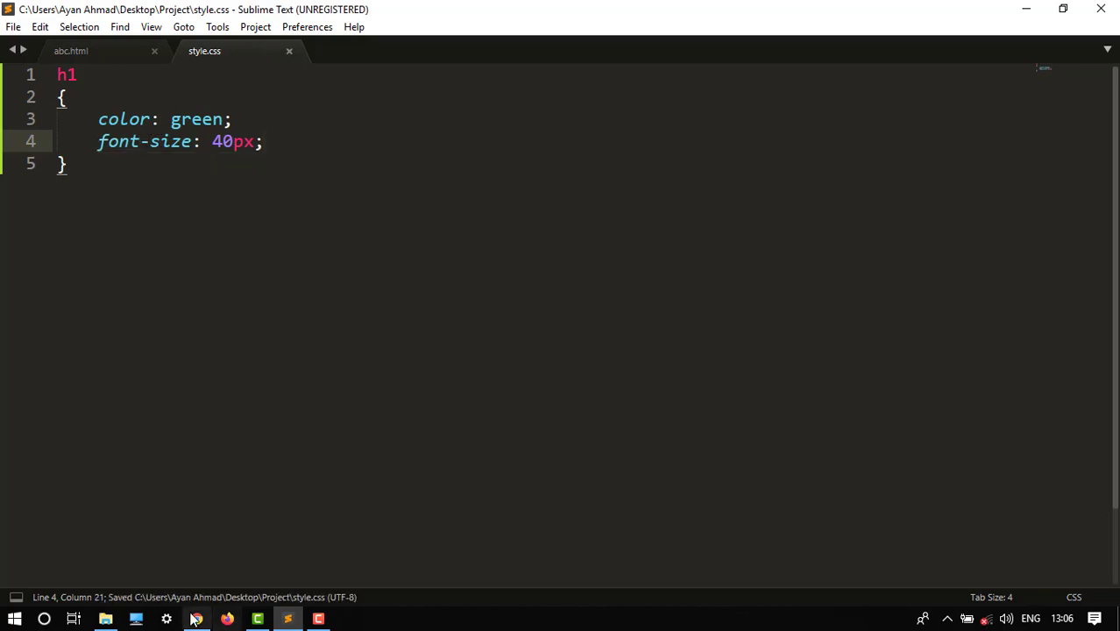
click(196, 619)
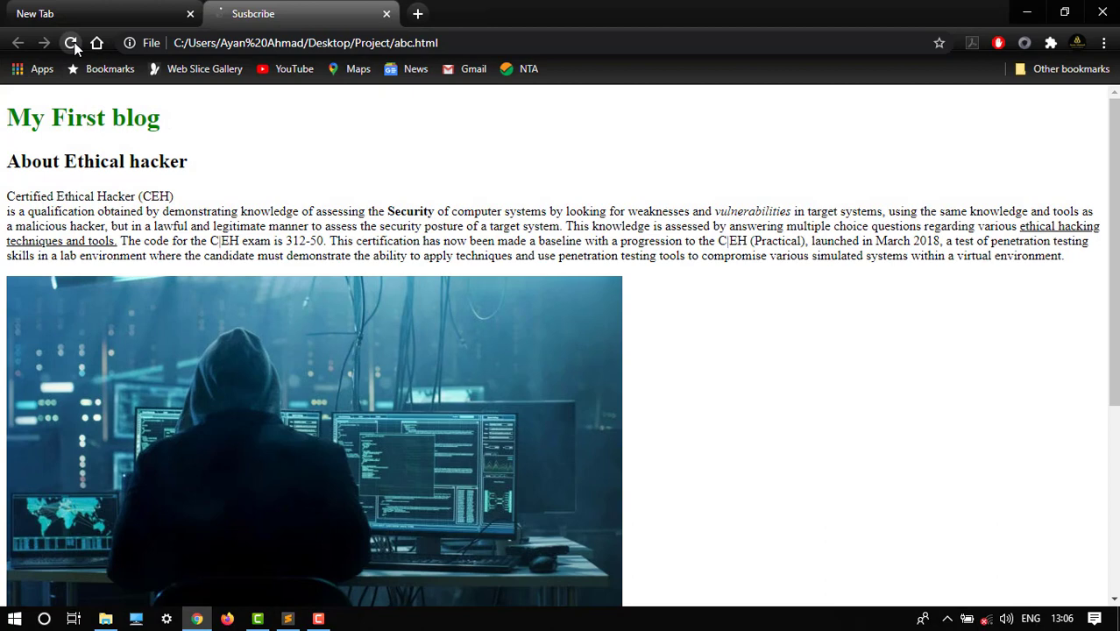
click(70, 42)
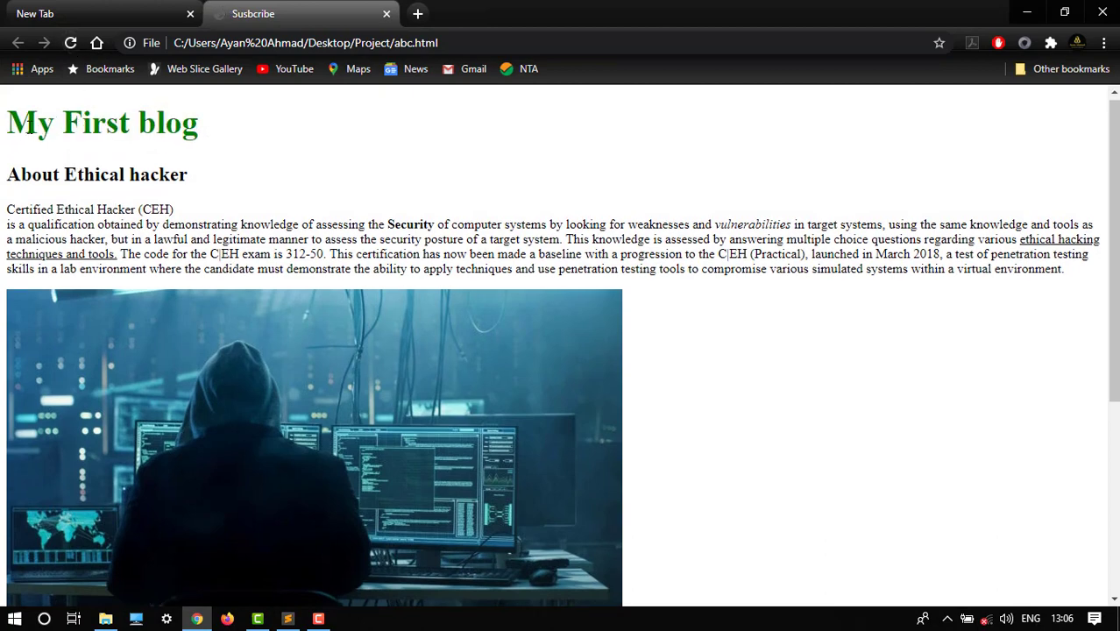
mouse_move(1025, 12)
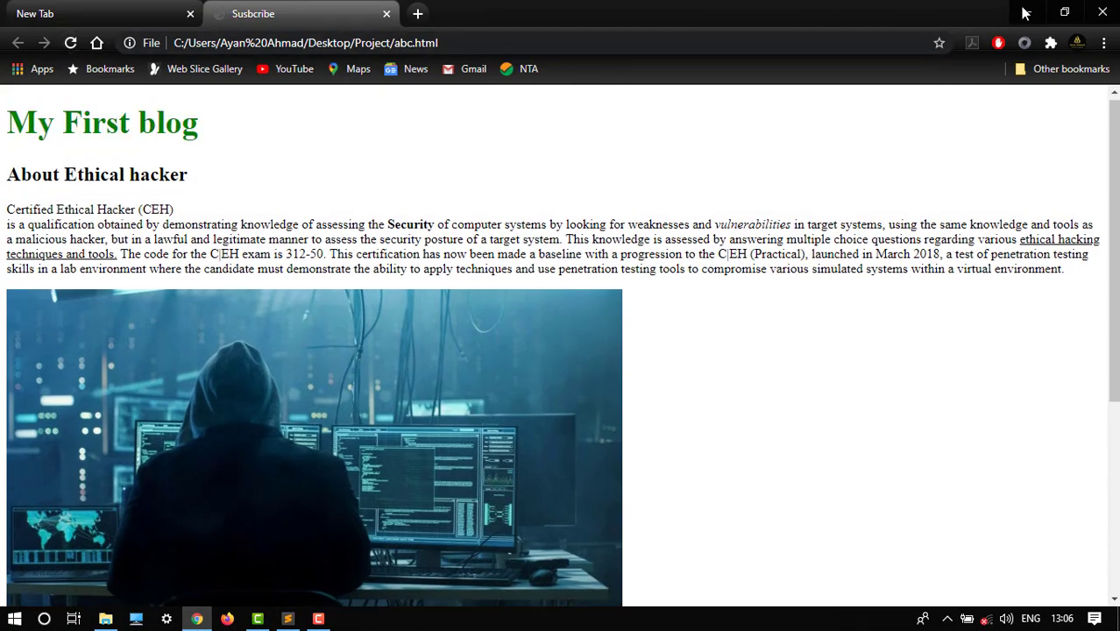
click(287, 619)
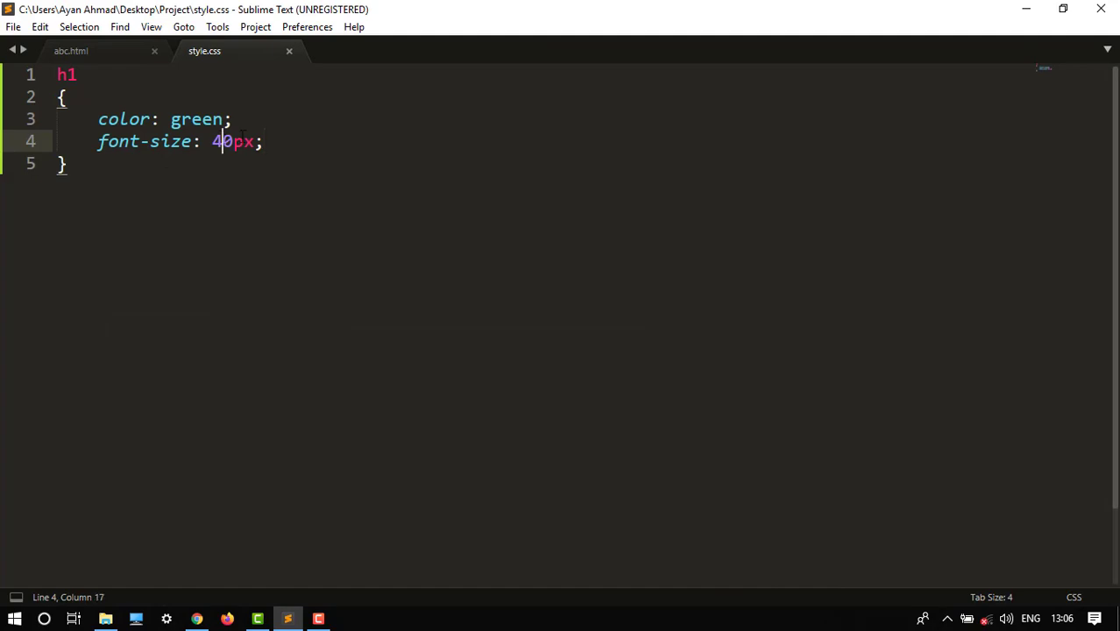
text(60)
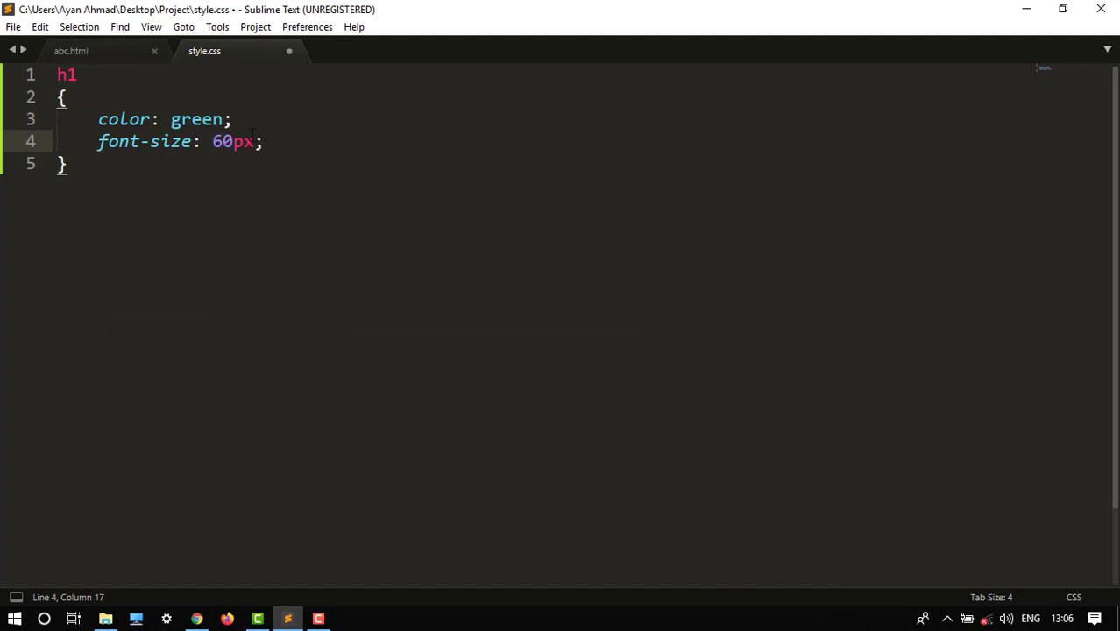
click(196, 619)
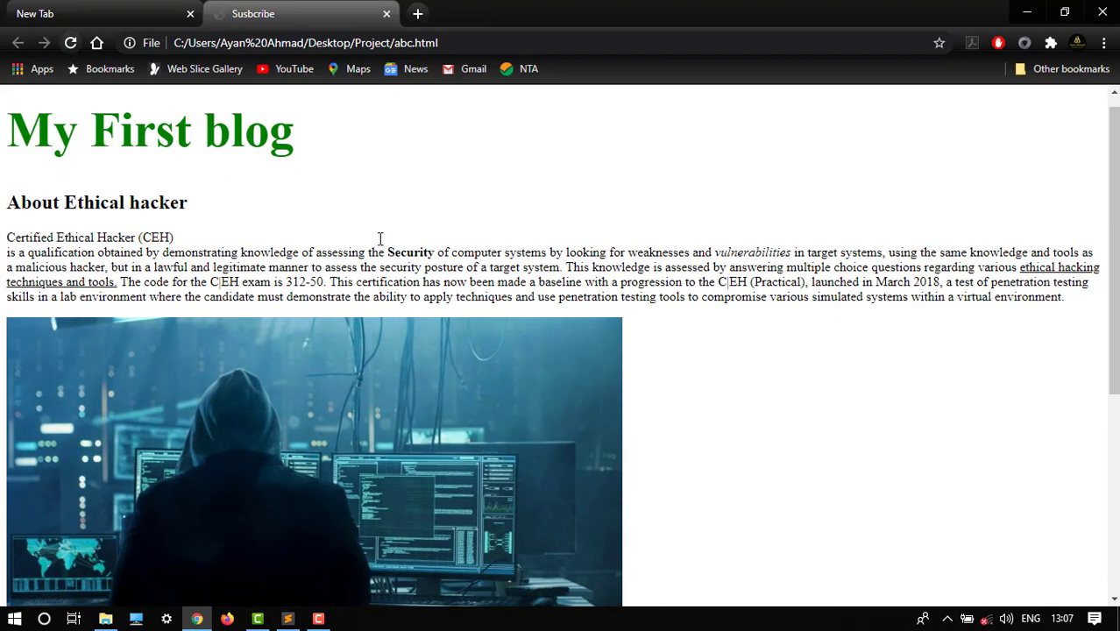
mouse_move(10, 191)
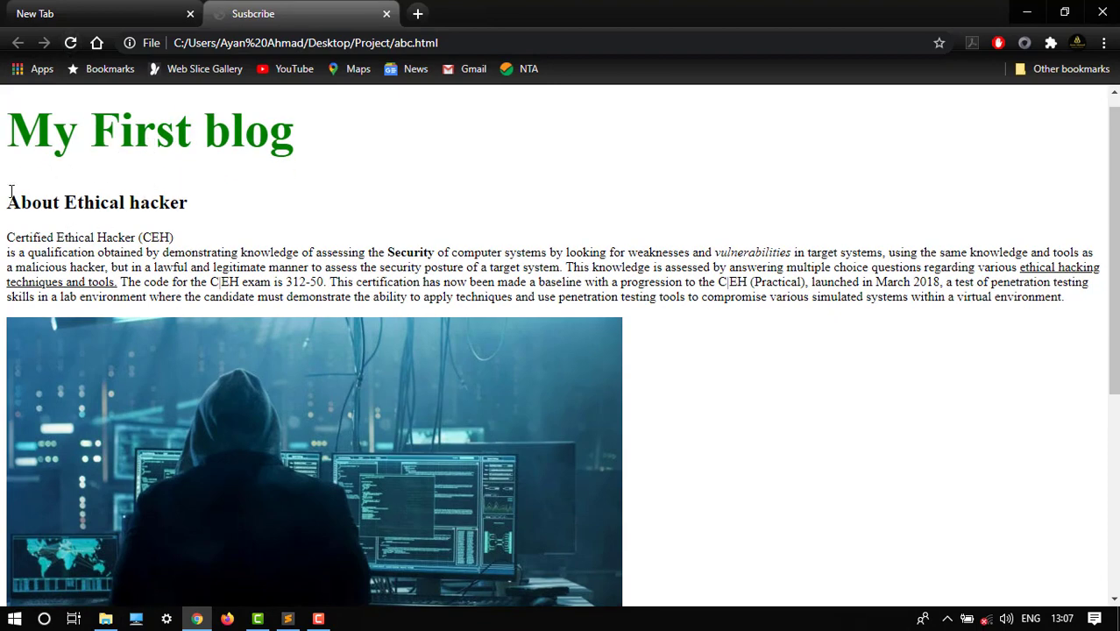
mouse_move(887, 12)
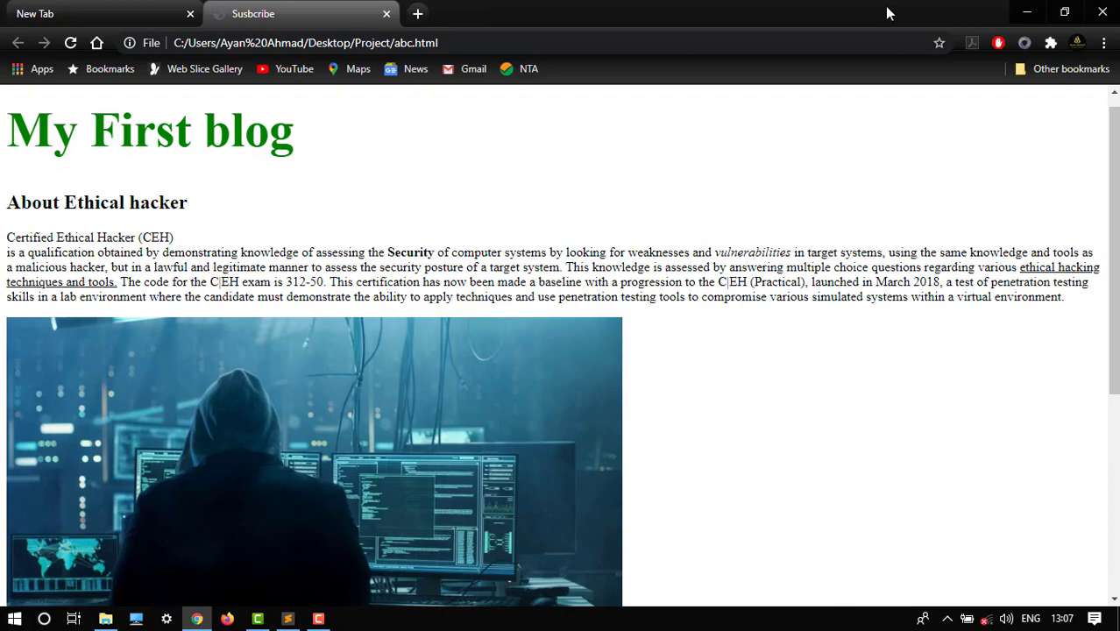
Return from the Chrome preview to style.css in the editor
click(287, 619)
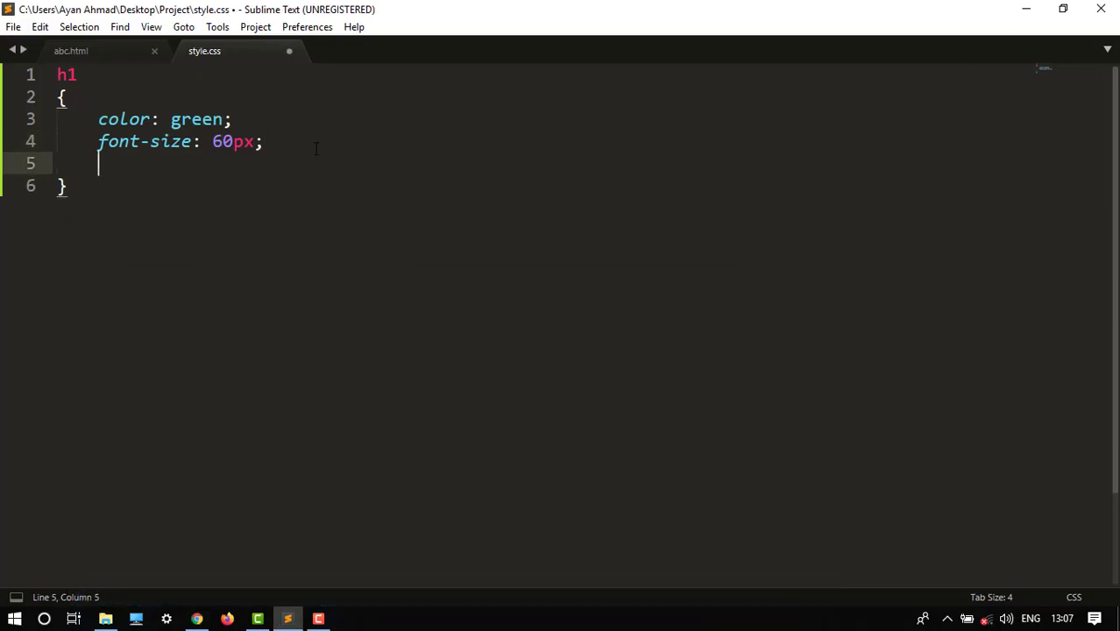
Add text-align: center; to the h1 rule, save, and preview in Chrome
text(text-align:)
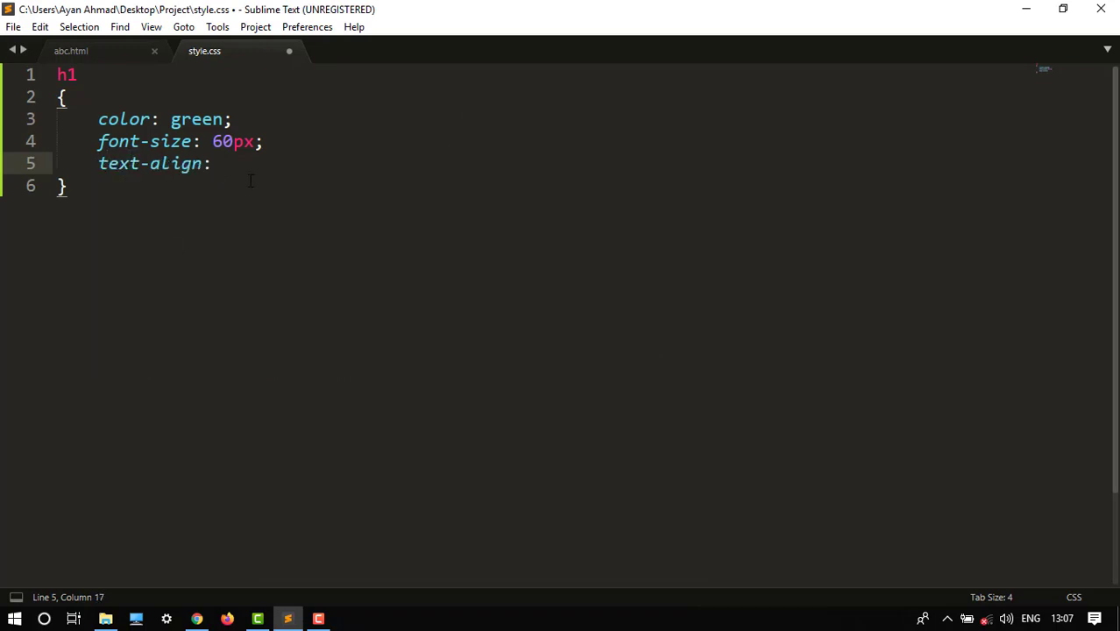
text(center;)
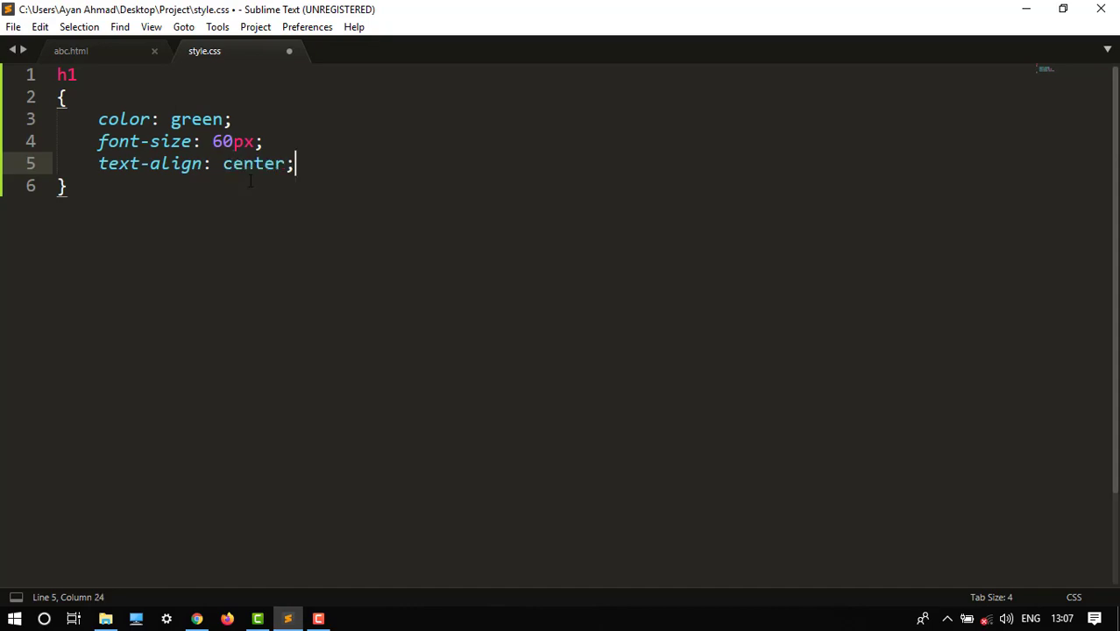
key(ctrl+s)
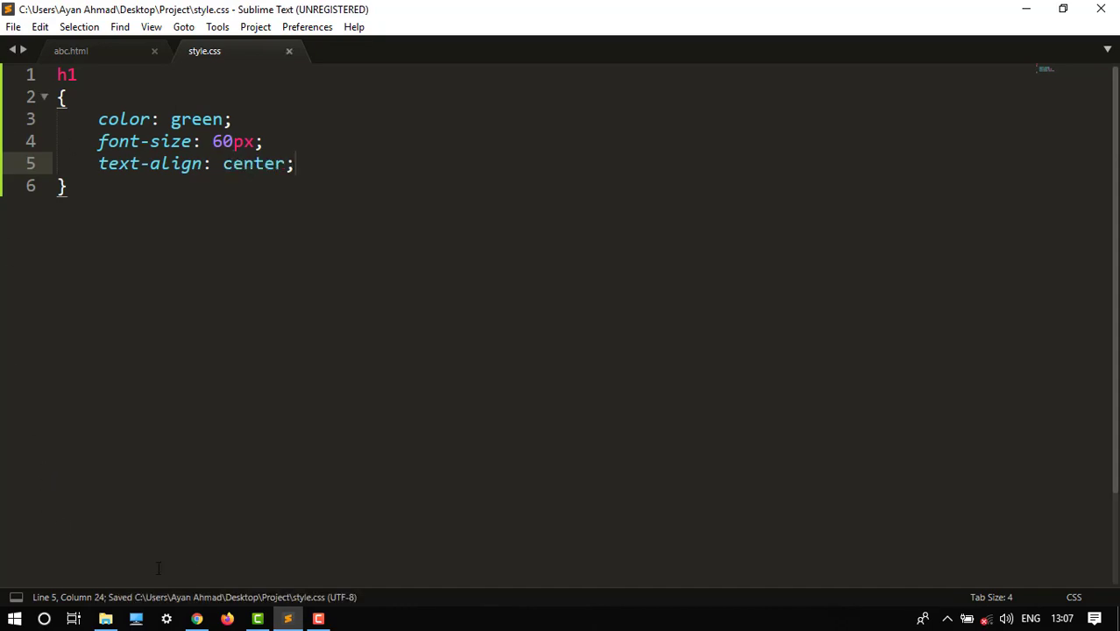
click(197, 618)
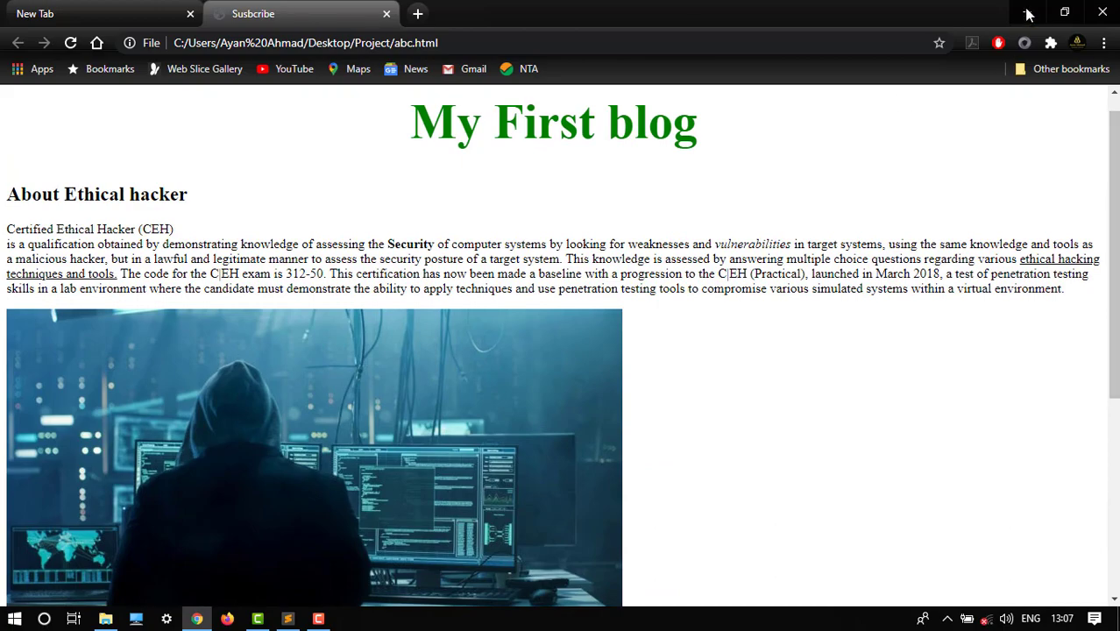
Add font-family: arial; to the h1 rule and save, dismissing the license prompt
click(288, 619)
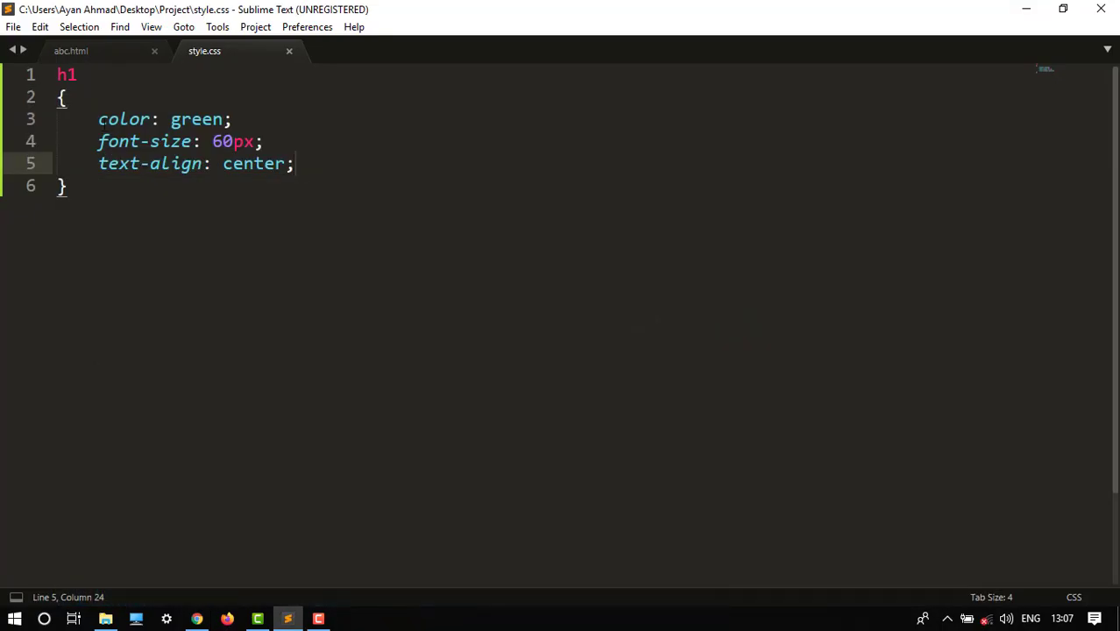
click(70, 49)
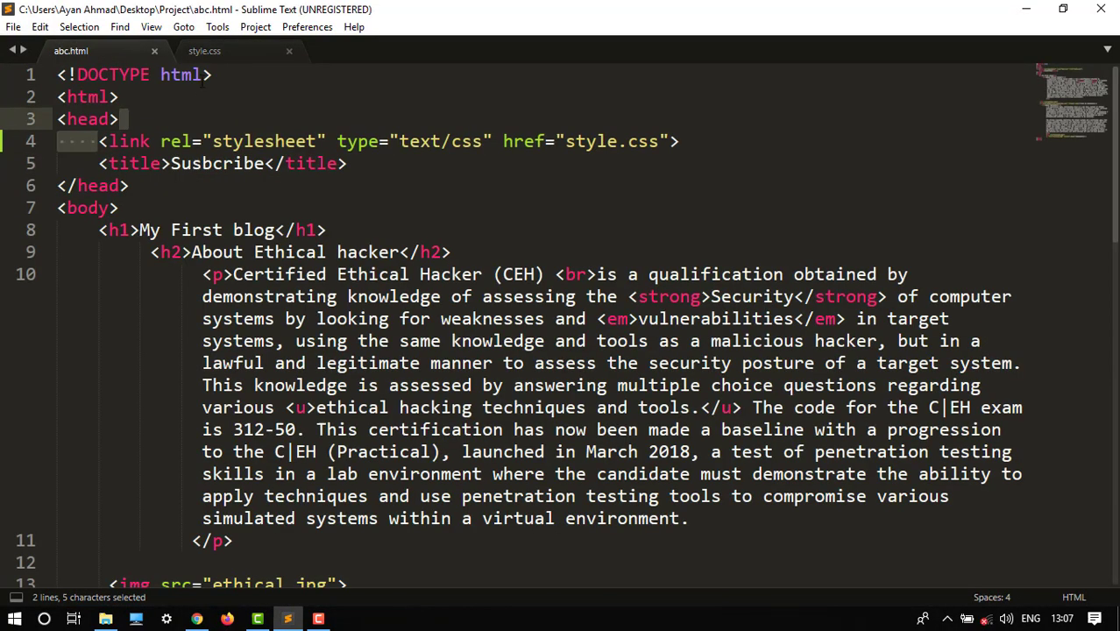
click(203, 49)
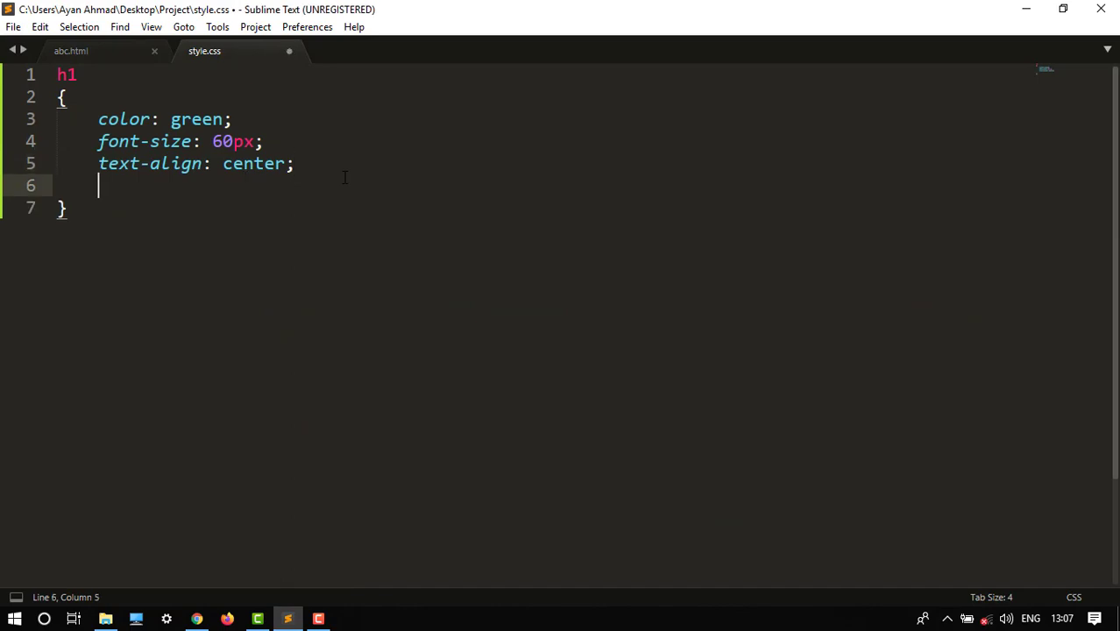
text(fo)
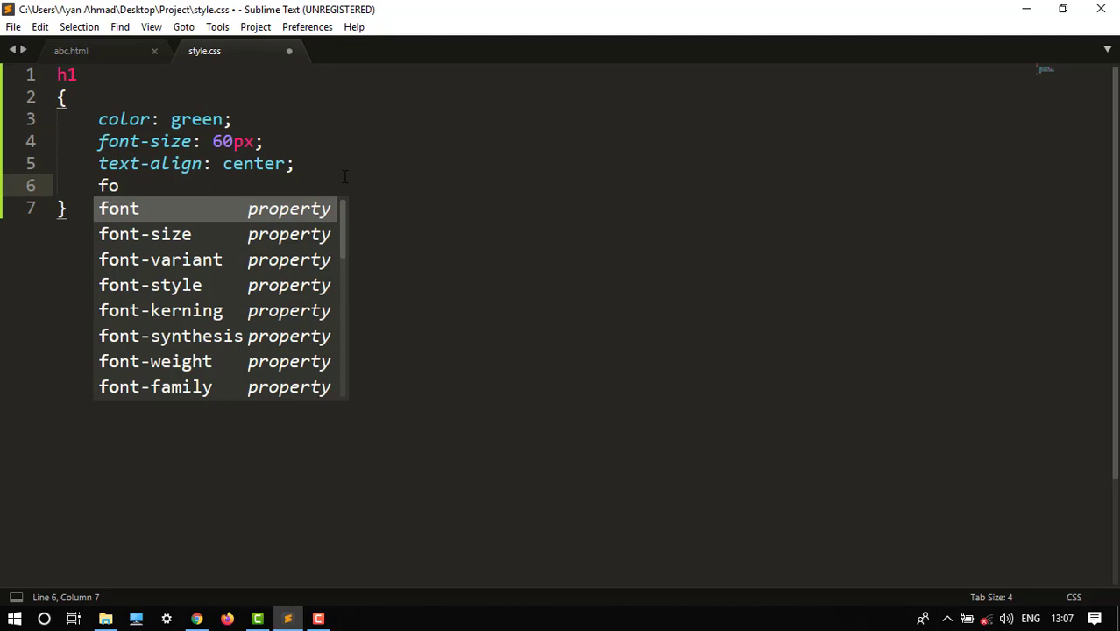
text(nt)
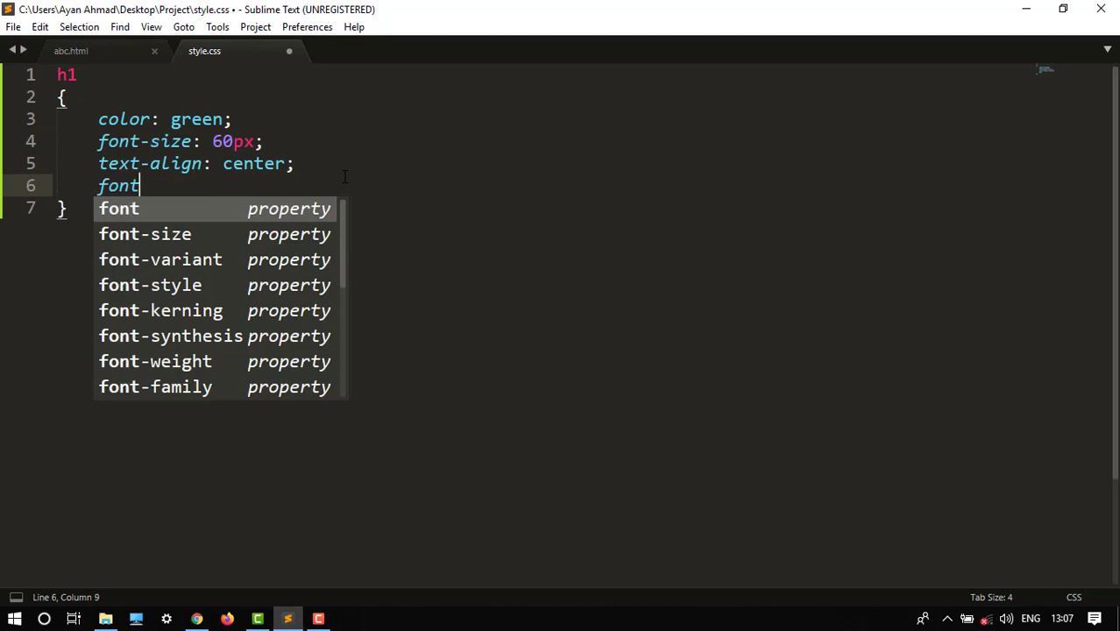
text(-family:)
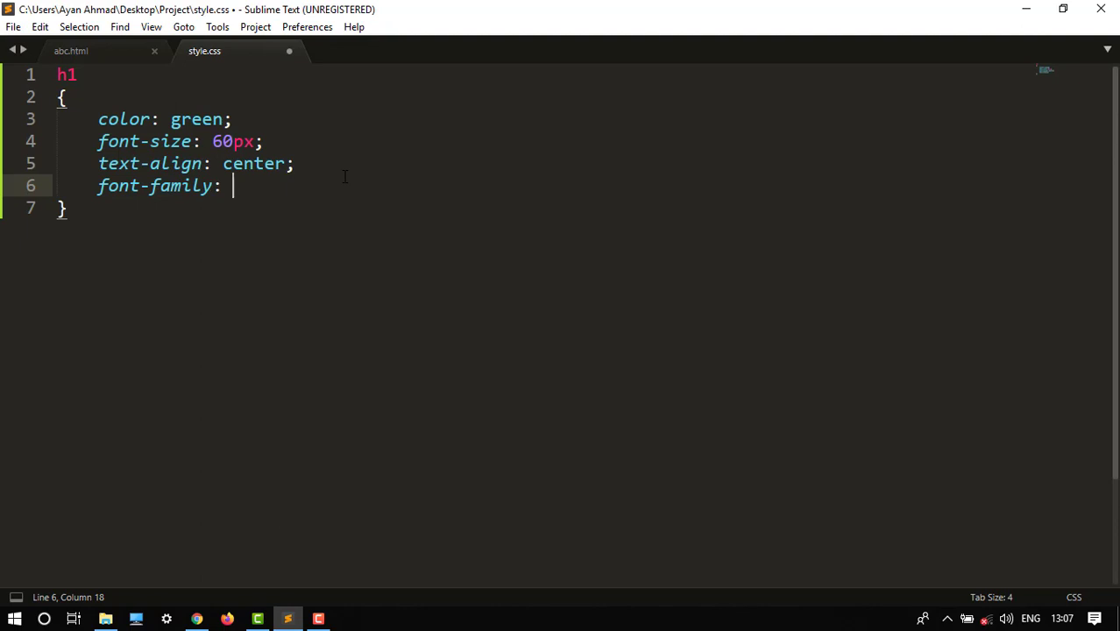
text(ari)
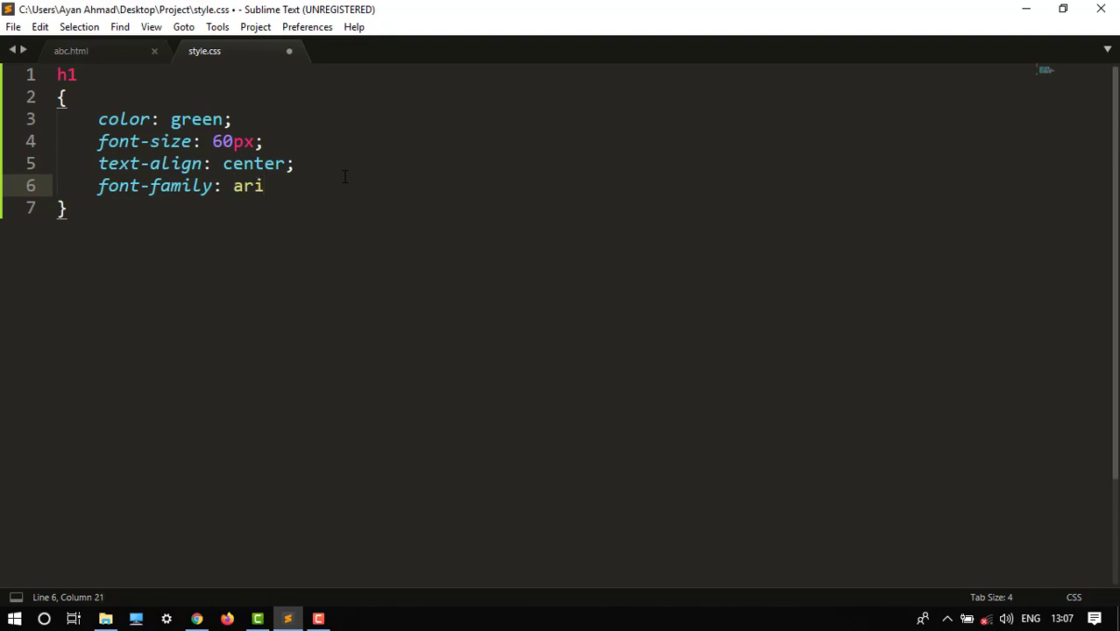
text(al;)
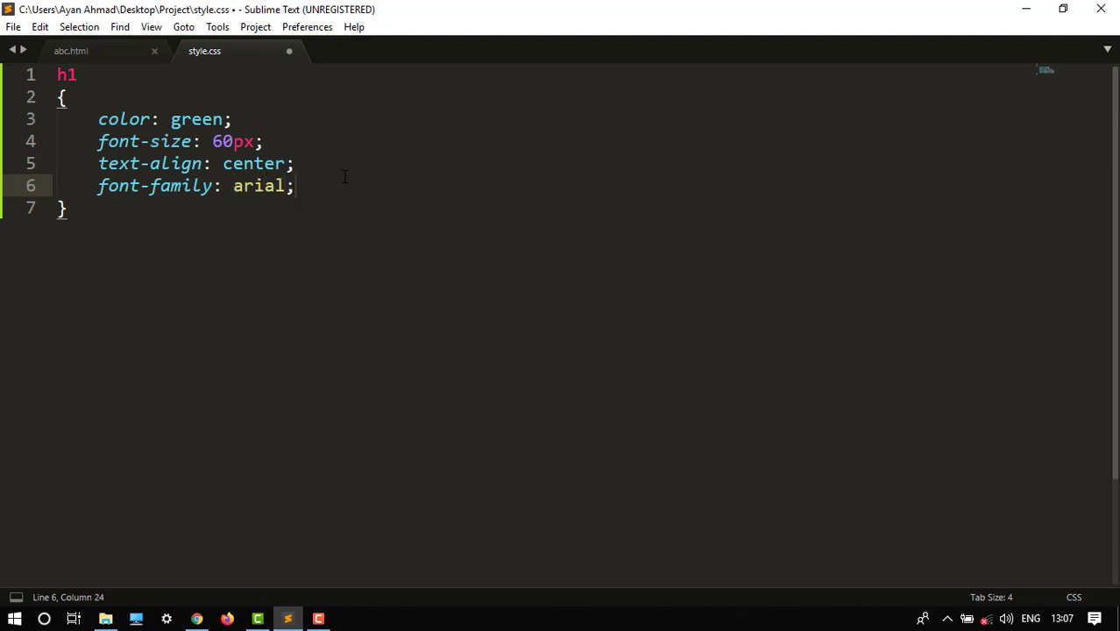
key(ctrl+s)
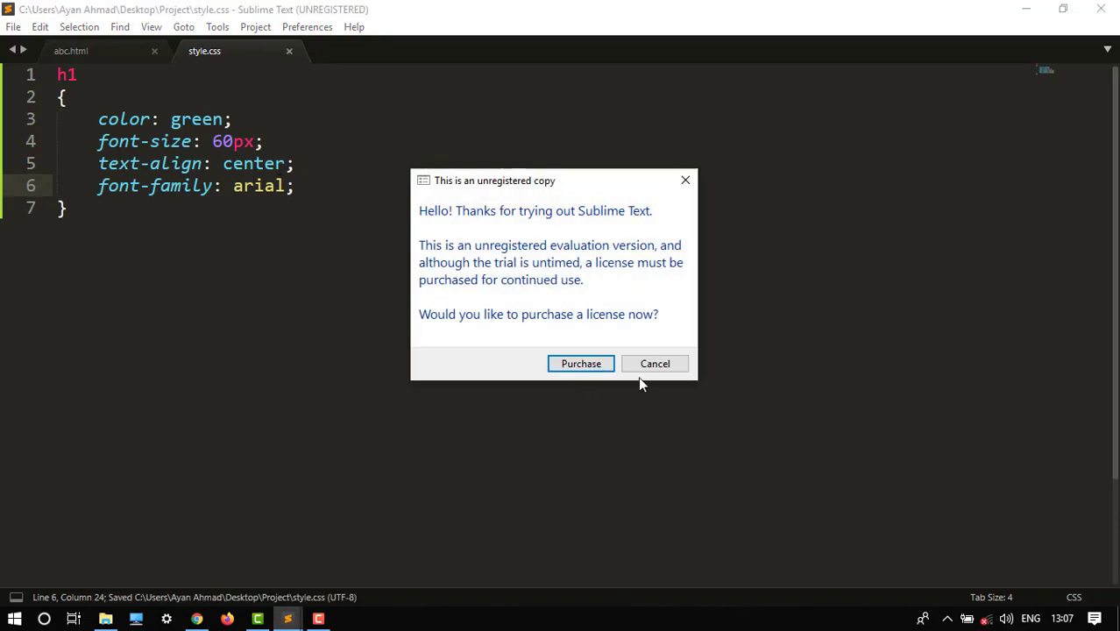
click(656, 363)
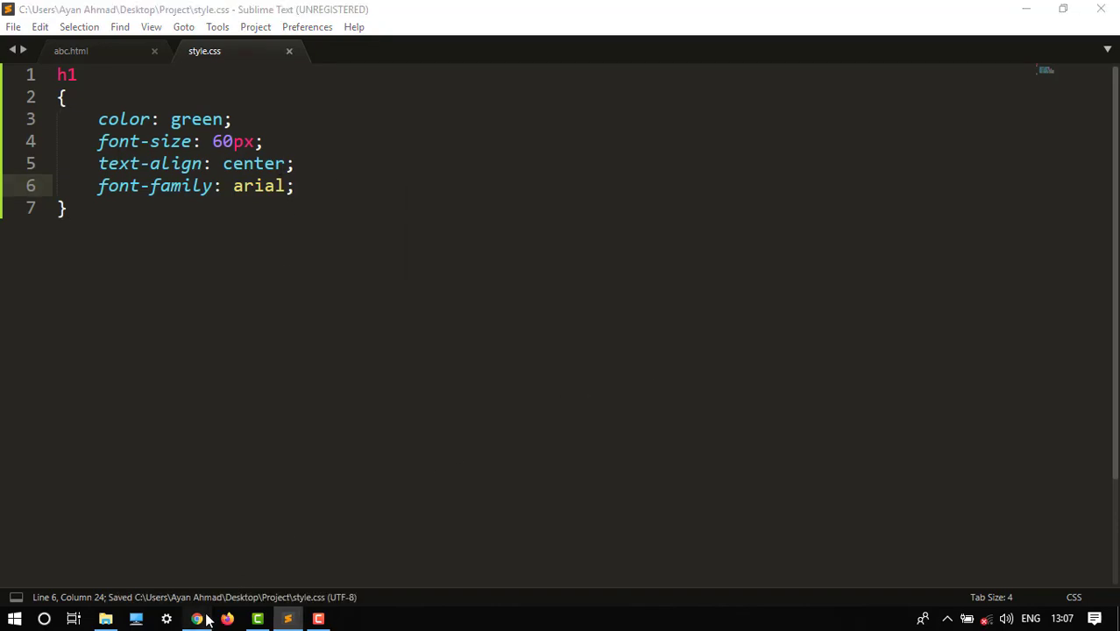
Reload the Chrome preview to see the heading in Arial, then return to the editor
click(196, 618)
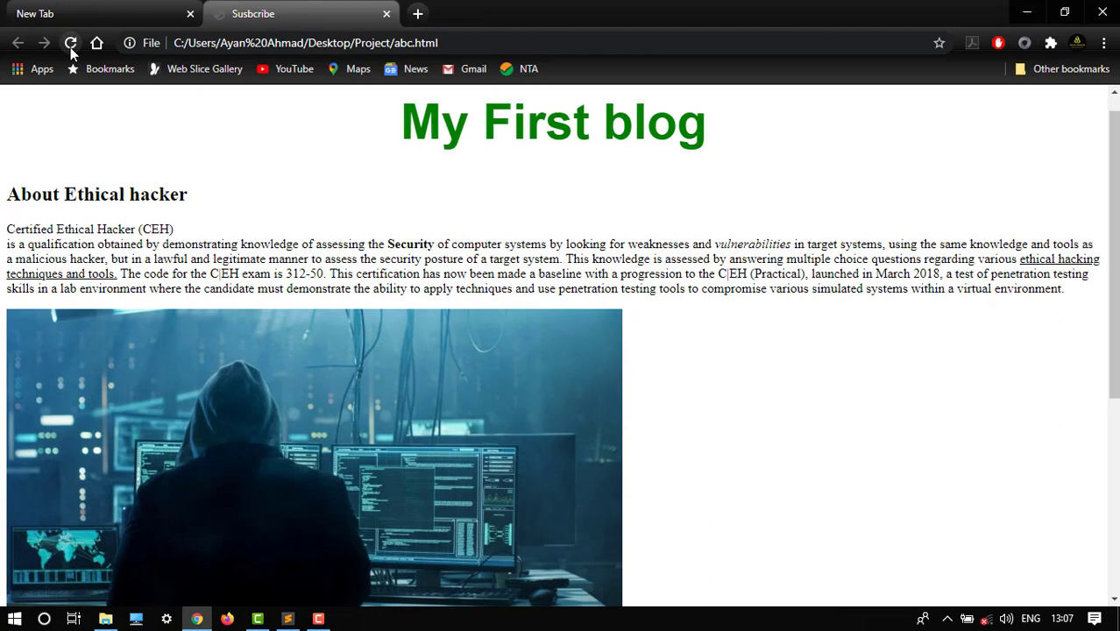
click(70, 42)
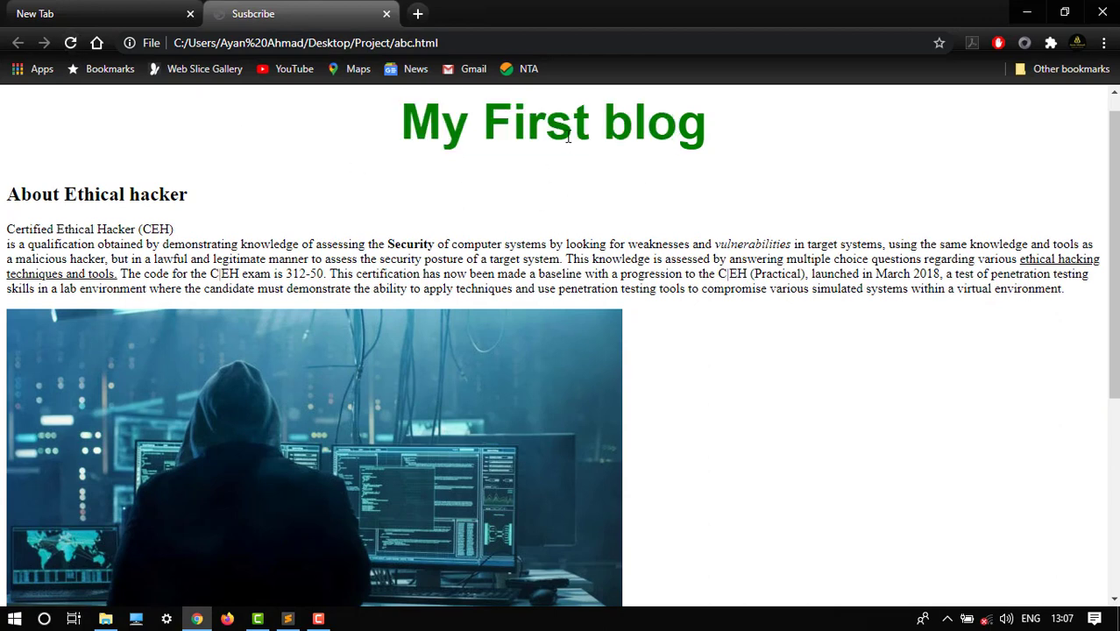
click(287, 619)
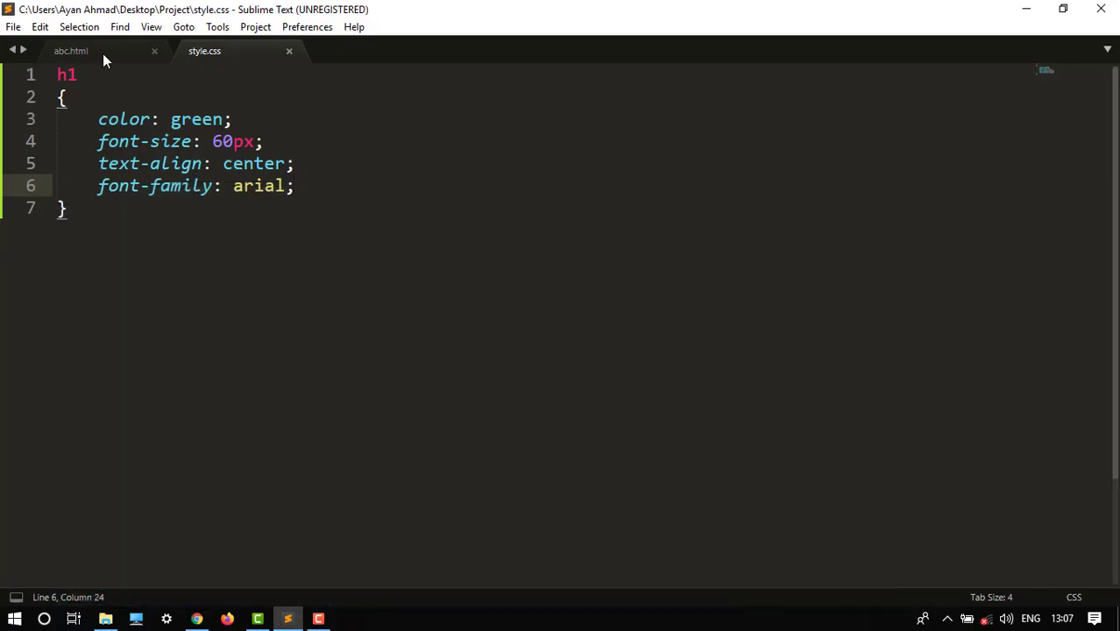
Extend the rule's selector to 'h1, h2', save, and switch to the Chrome preview
click(70, 49)
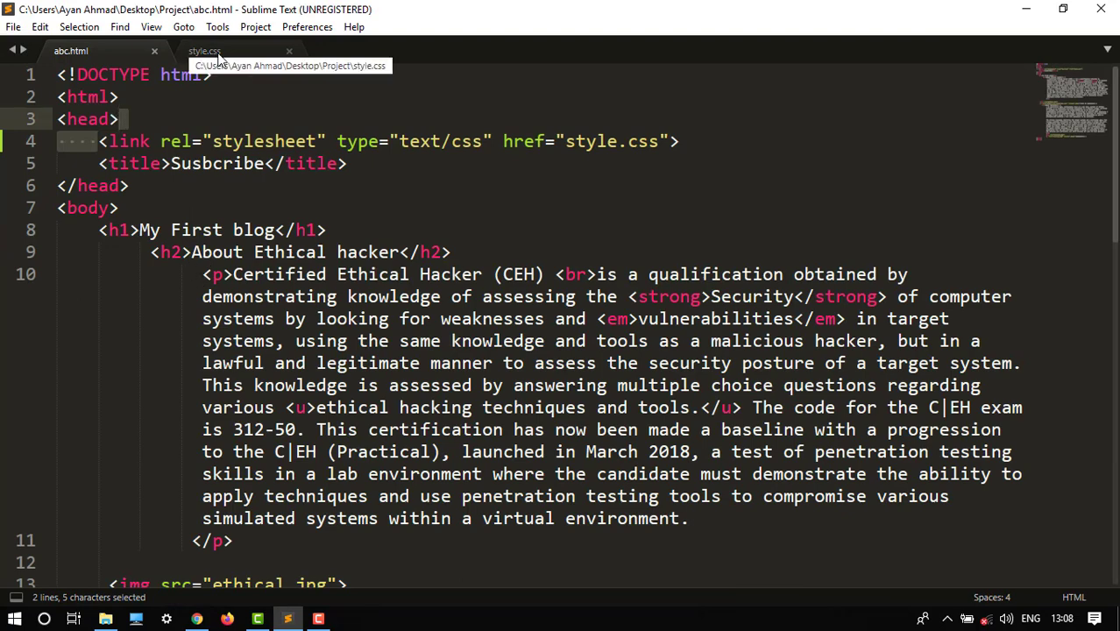
click(203, 49)
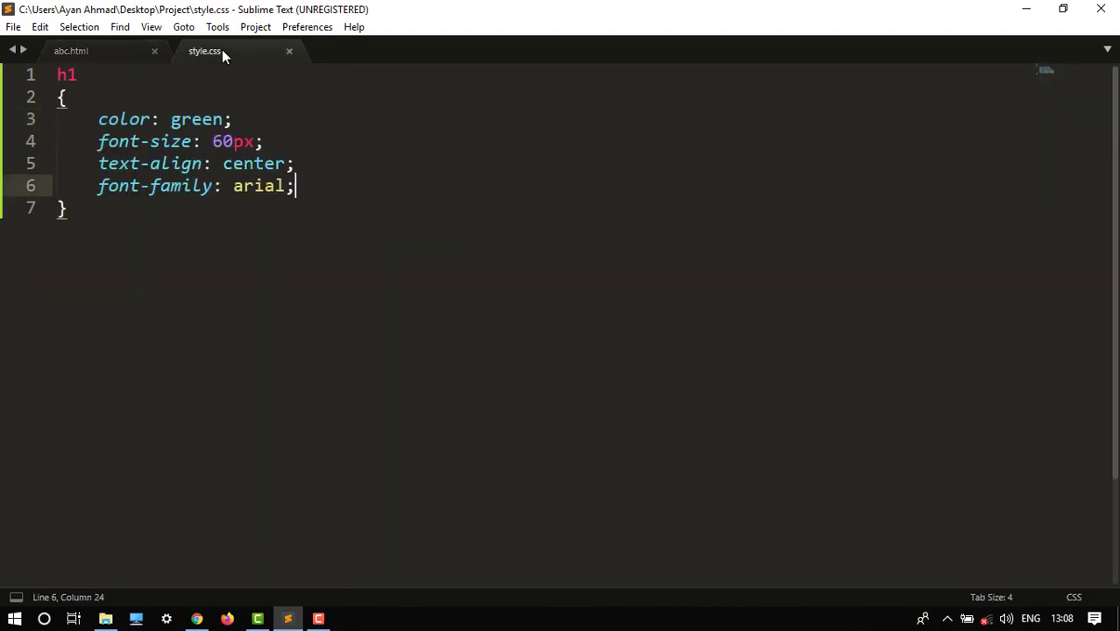
click(75, 74)
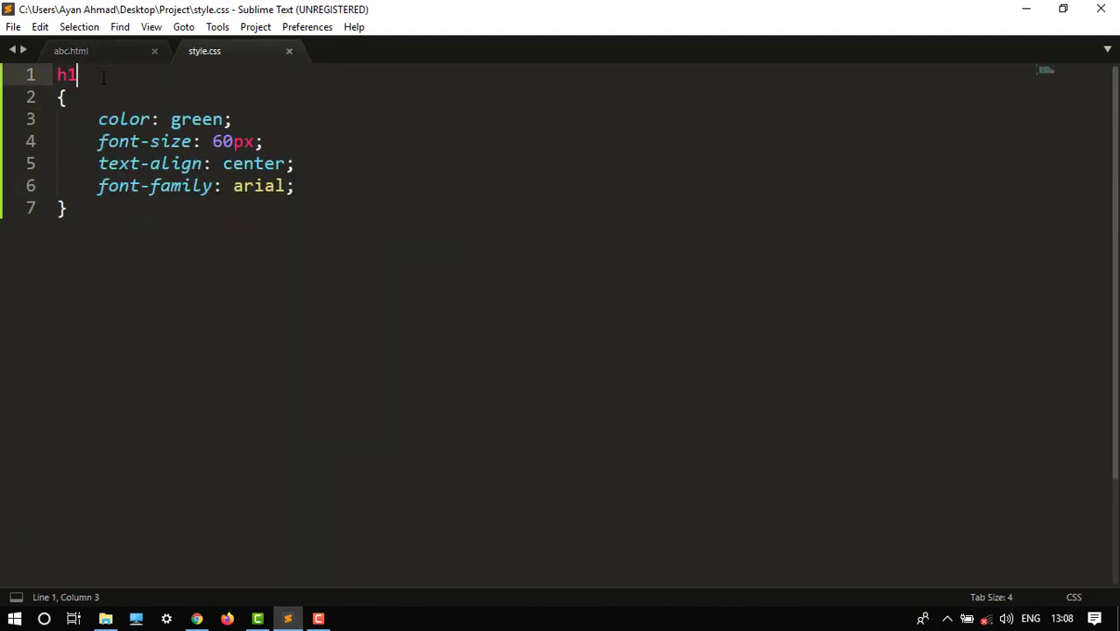
text(,)
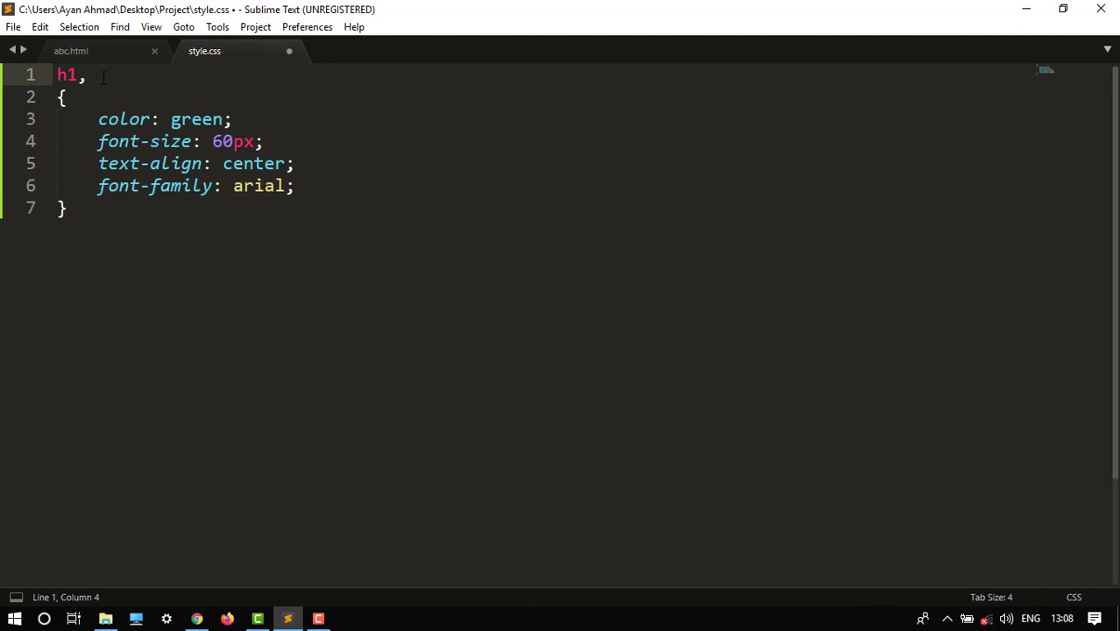
text(h2)
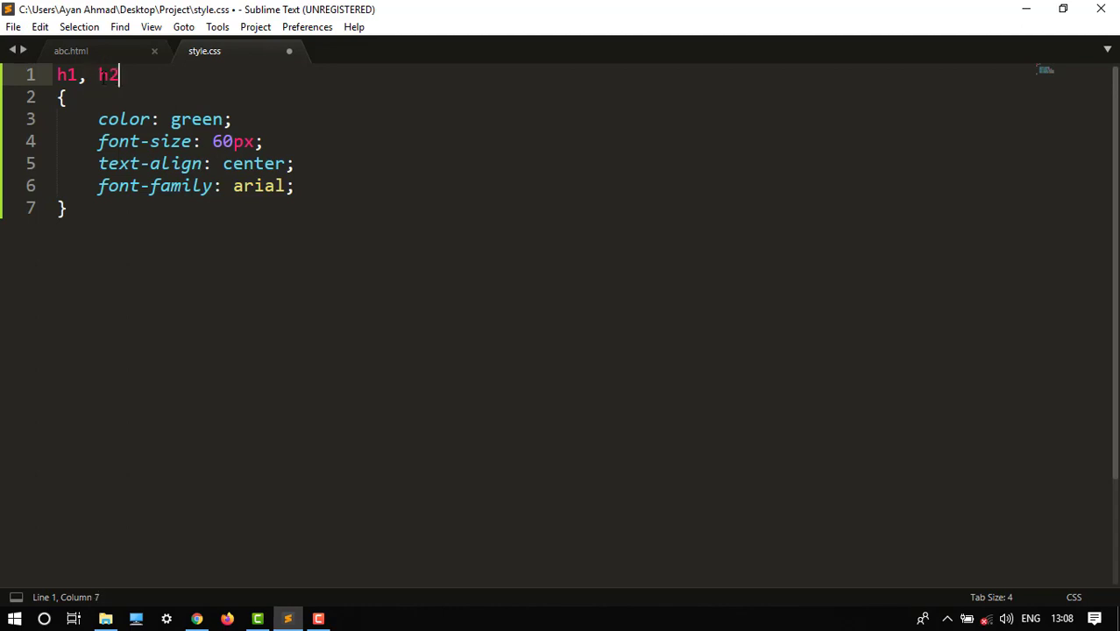
key(ctrl+s)
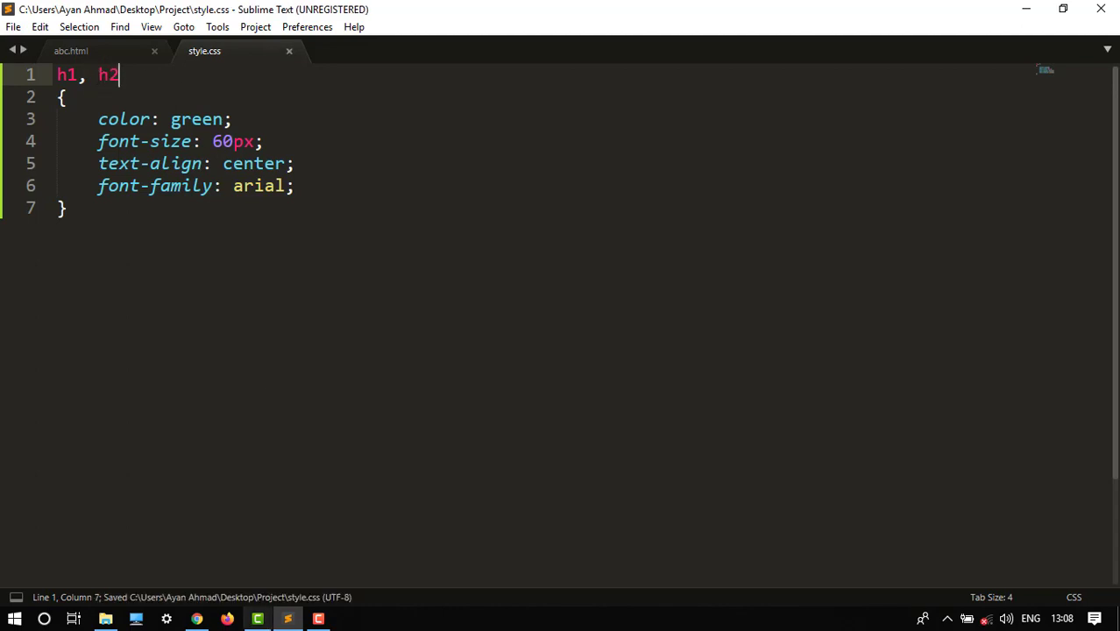
click(196, 618)
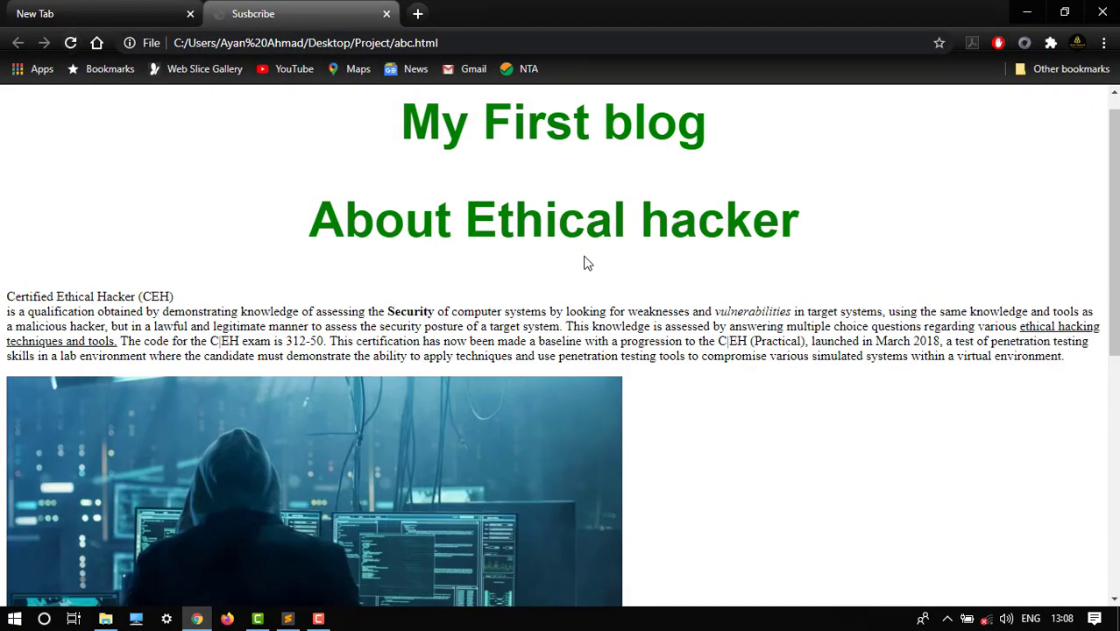
mouse_move(1042, 60)
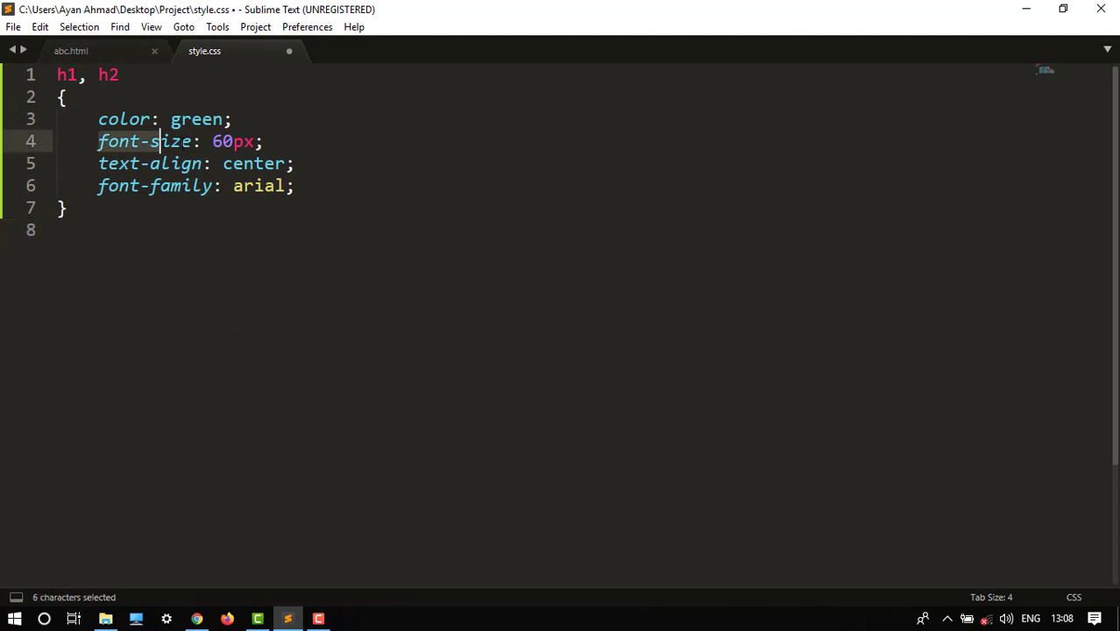
Remove h2 from the first selector and start a separate h2 rule with color: orange
click(137, 80)
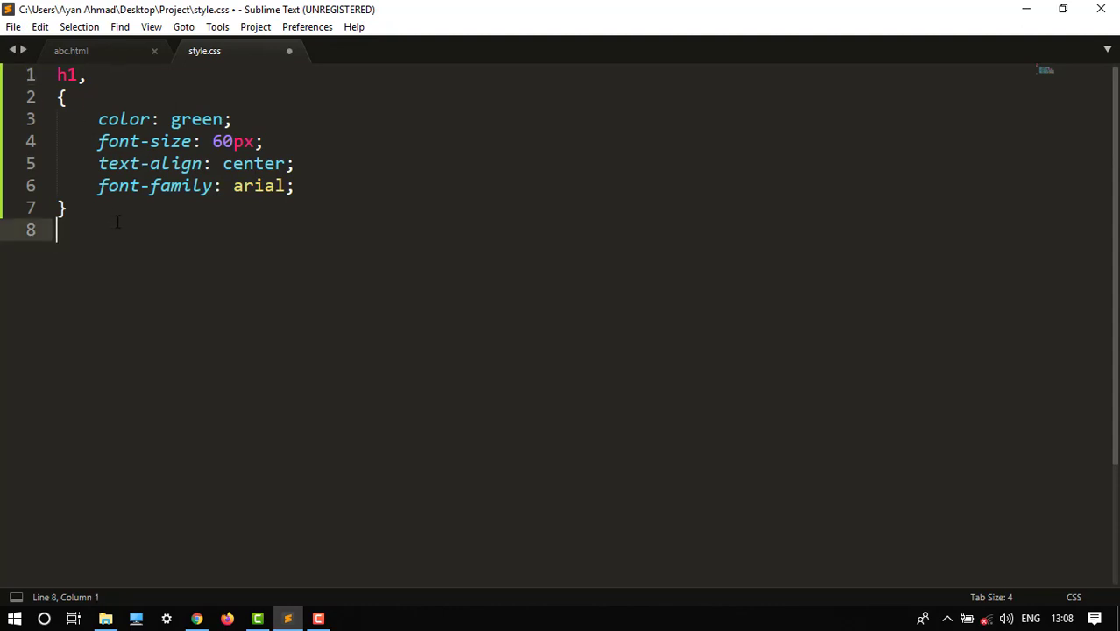
text(h2)
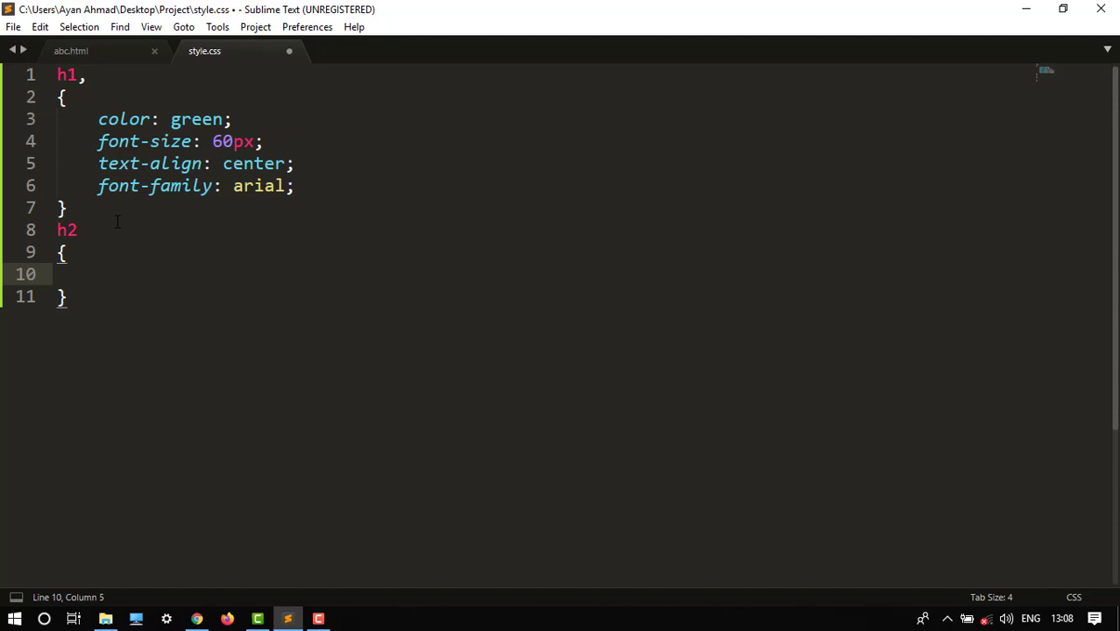
text(color:)
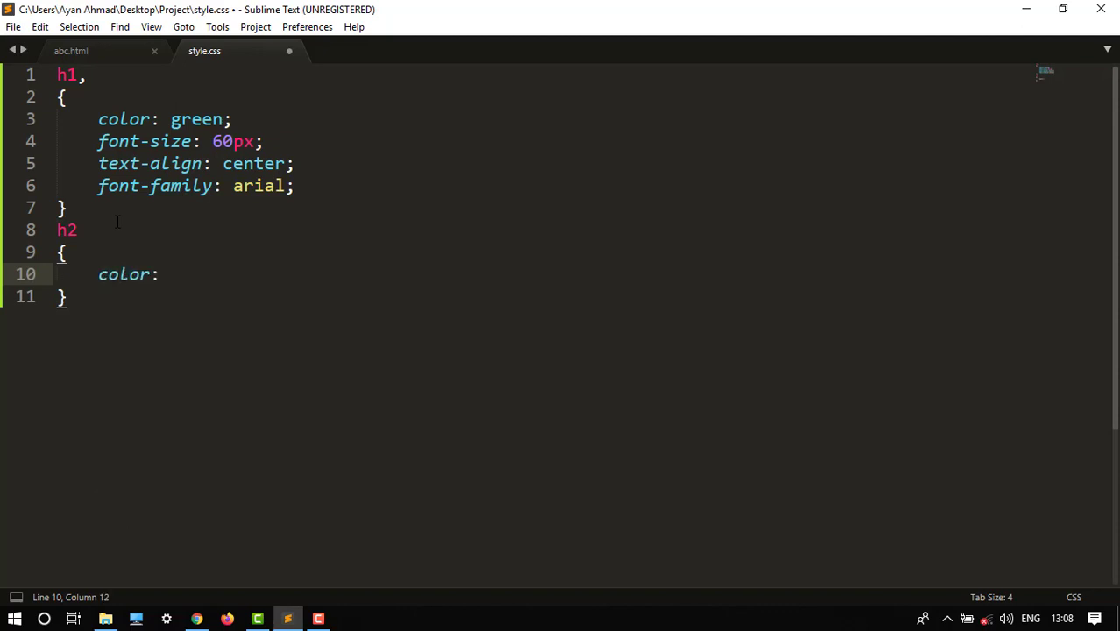
text(orange;)
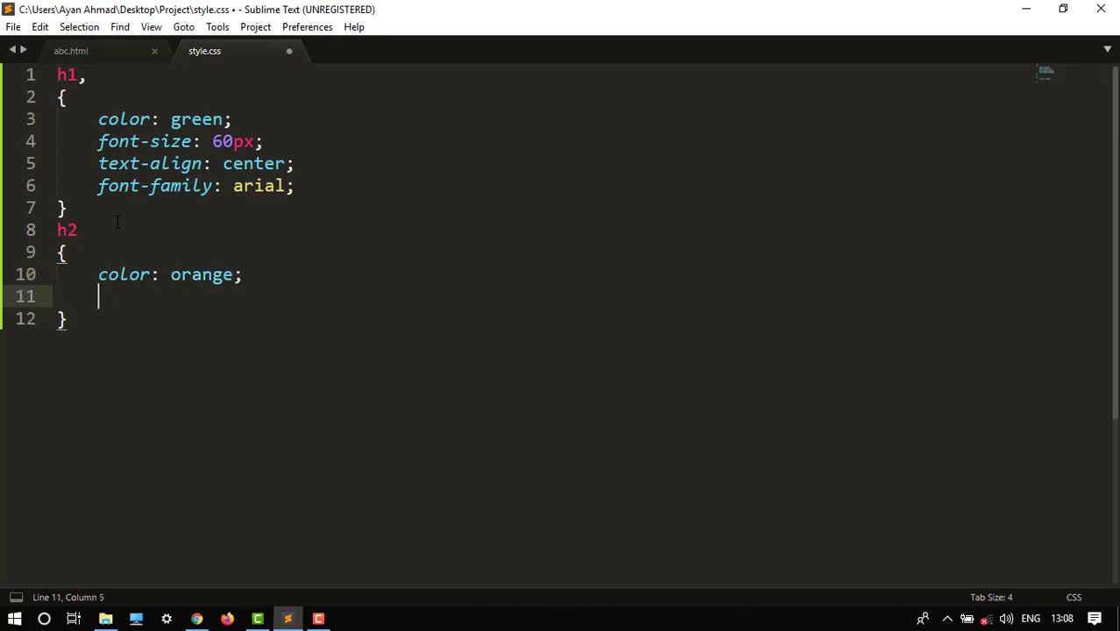
Add font-size: 30px to the h2 rule, completing the declaration
text(font)
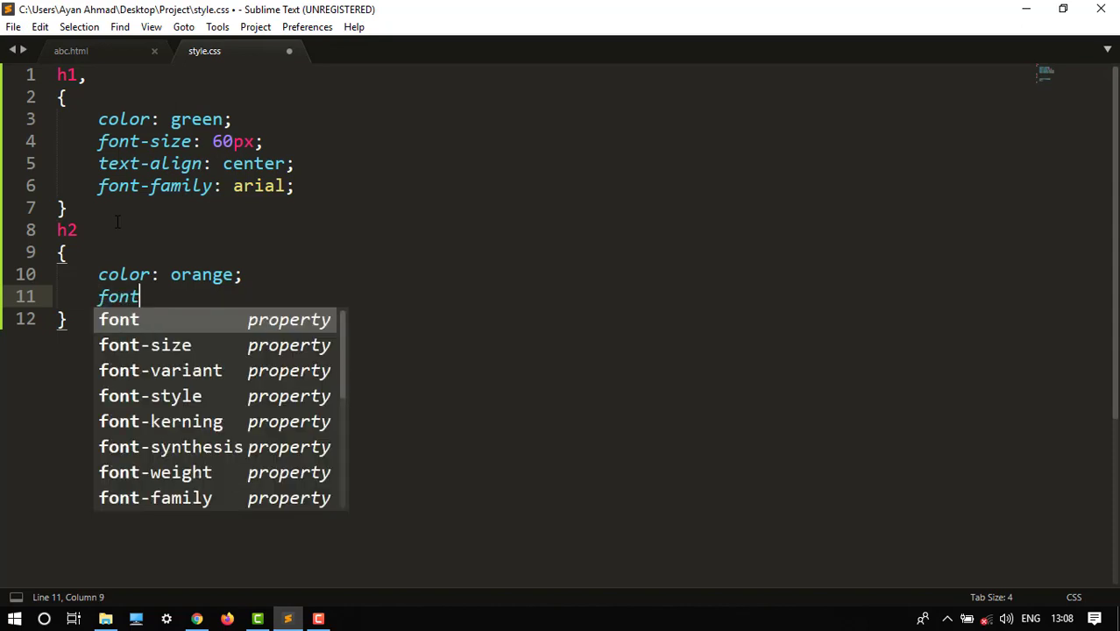
text(-)
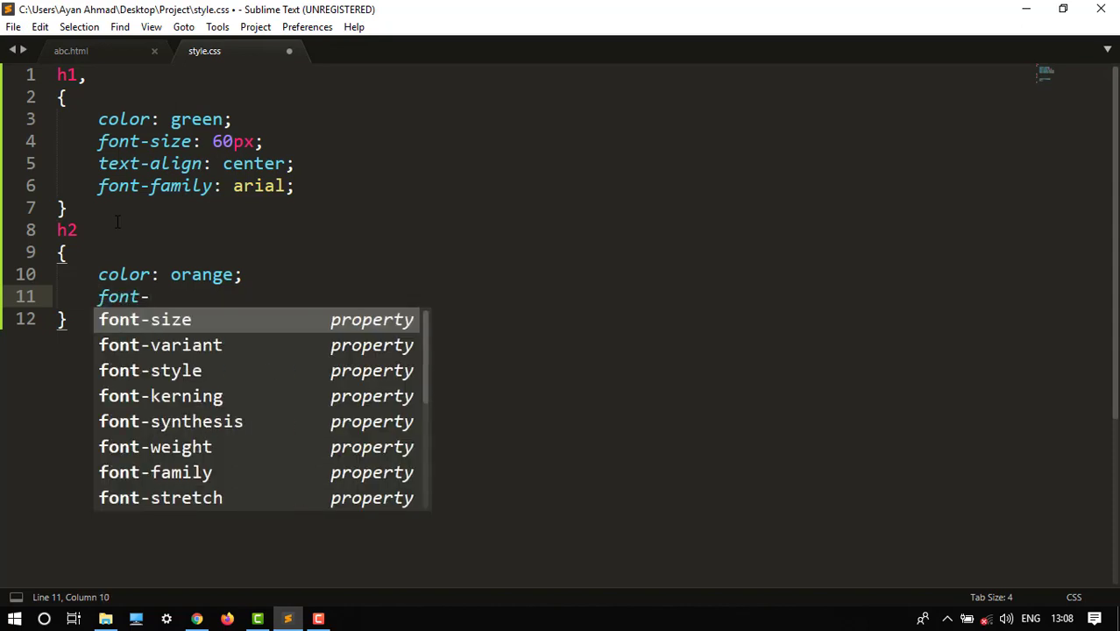
click(144, 319)
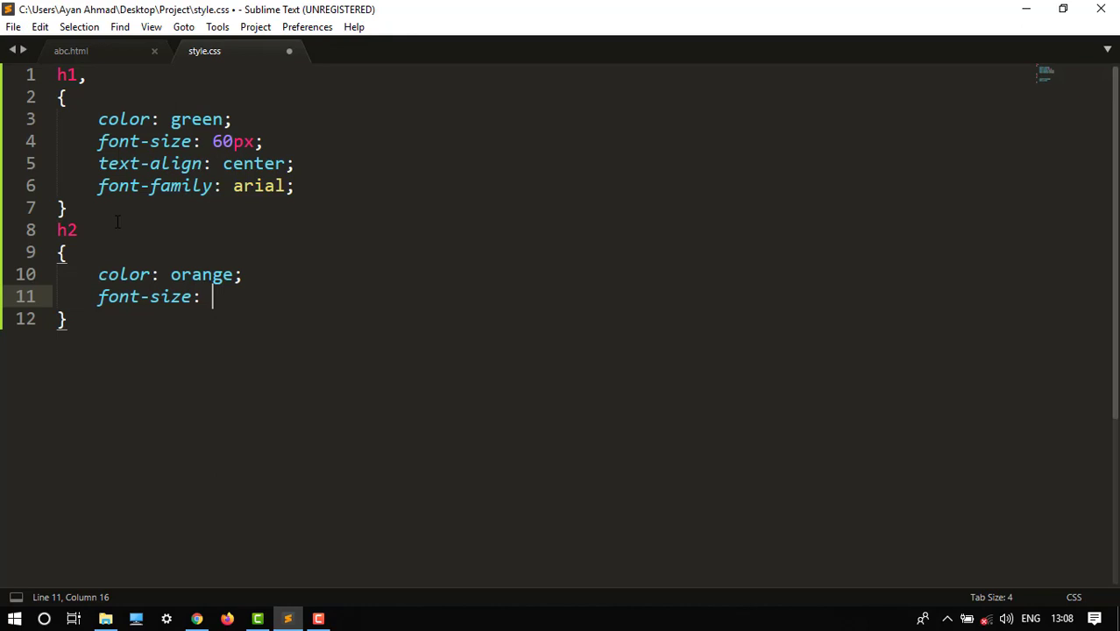
text(30px)
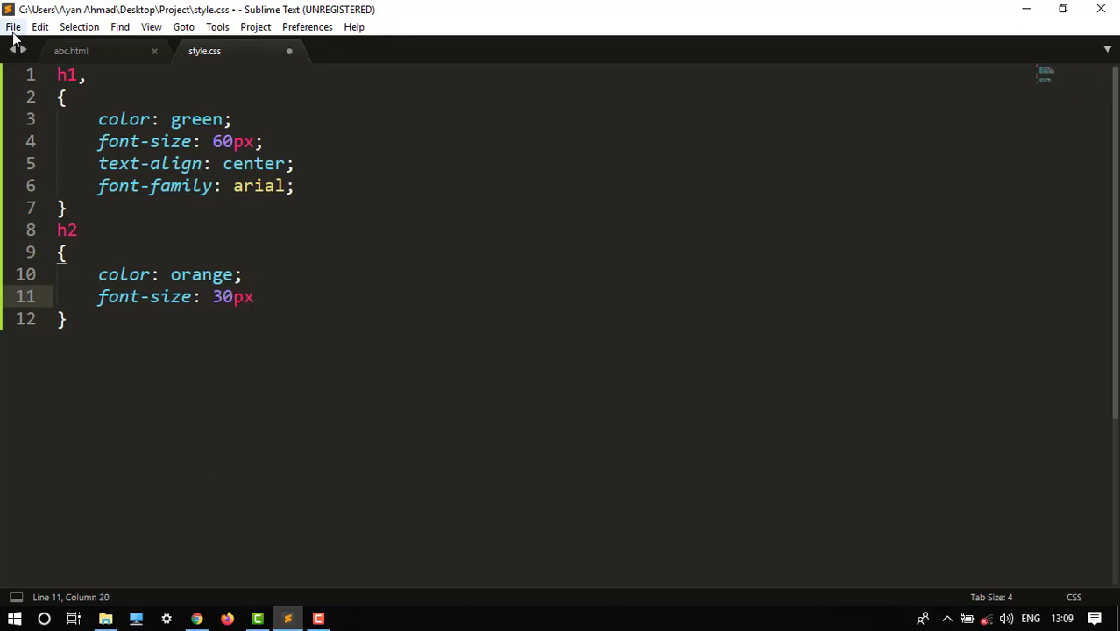
text(l;)
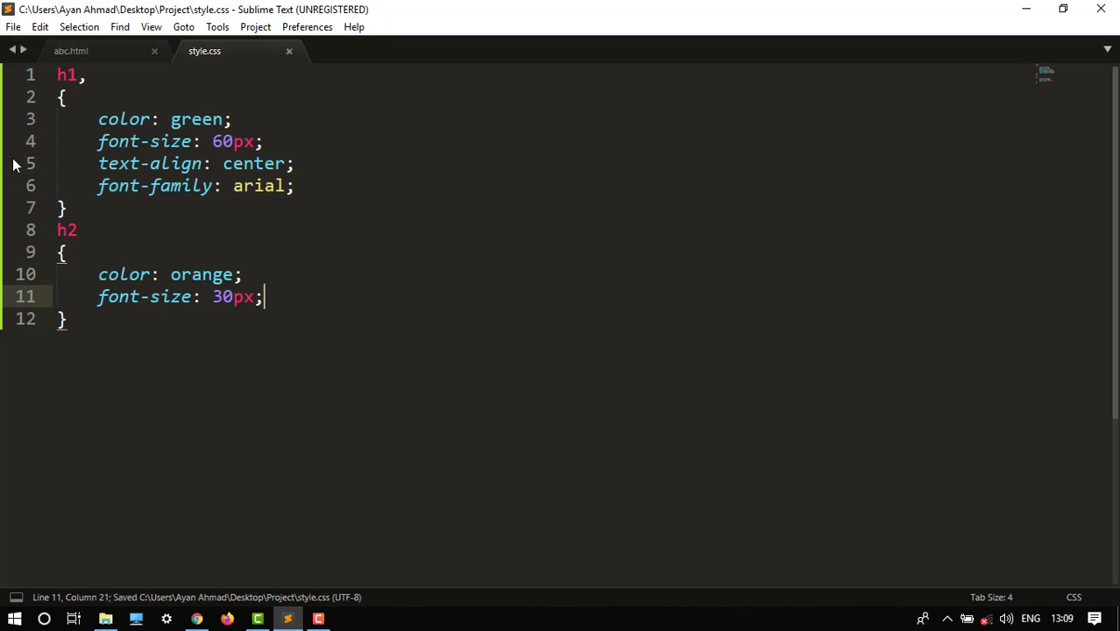
Reload the Chrome preview, remove the stray comma after h1 in style.css, and return to Chrome
click(196, 618)
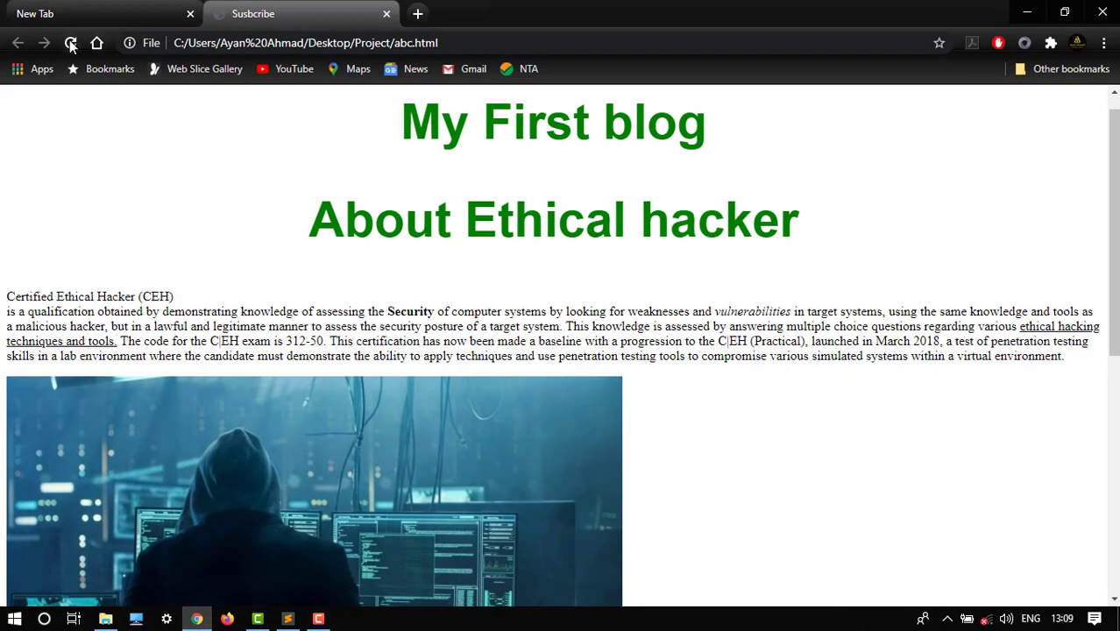
click(71, 42)
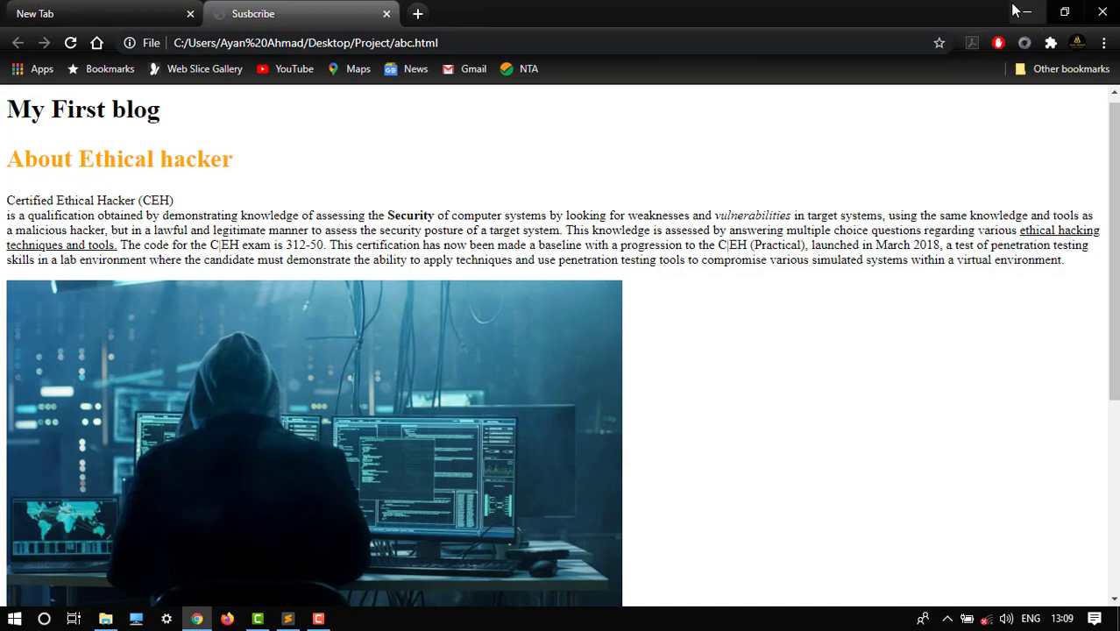
click(287, 618)
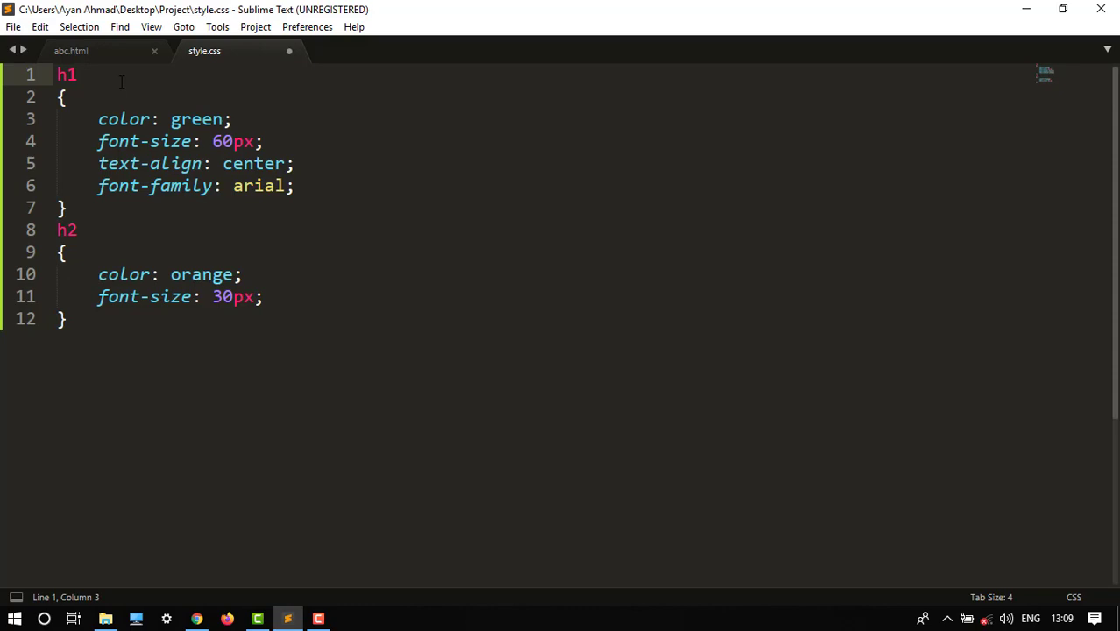
click(197, 619)
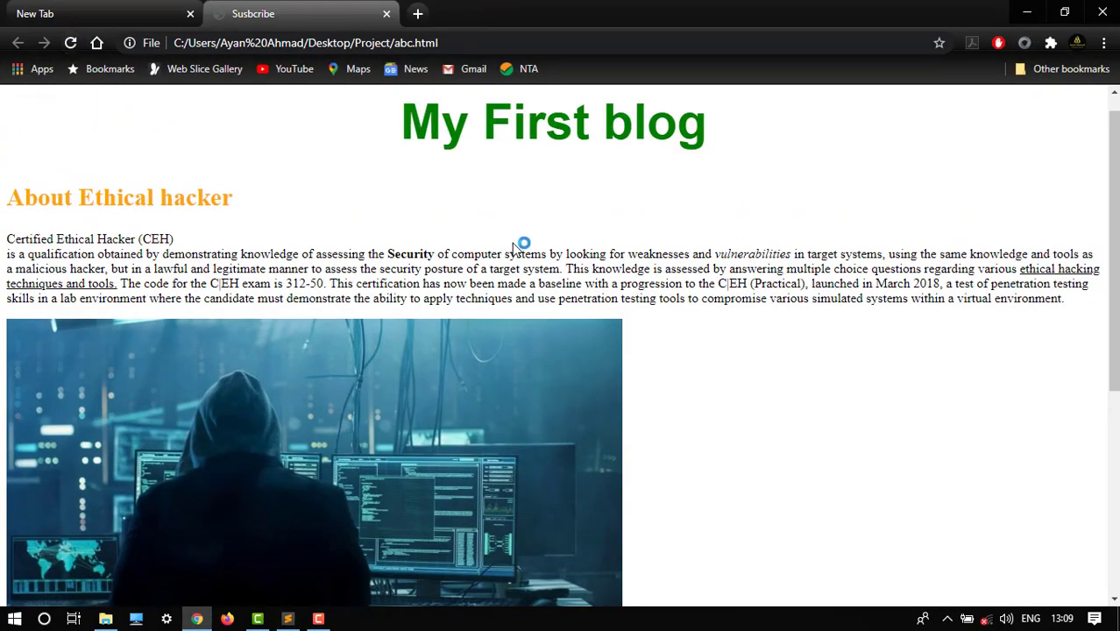
Scroll the Chrome page to confirm About Pentester also renders in orange below the green h1
scroll(down, 3)
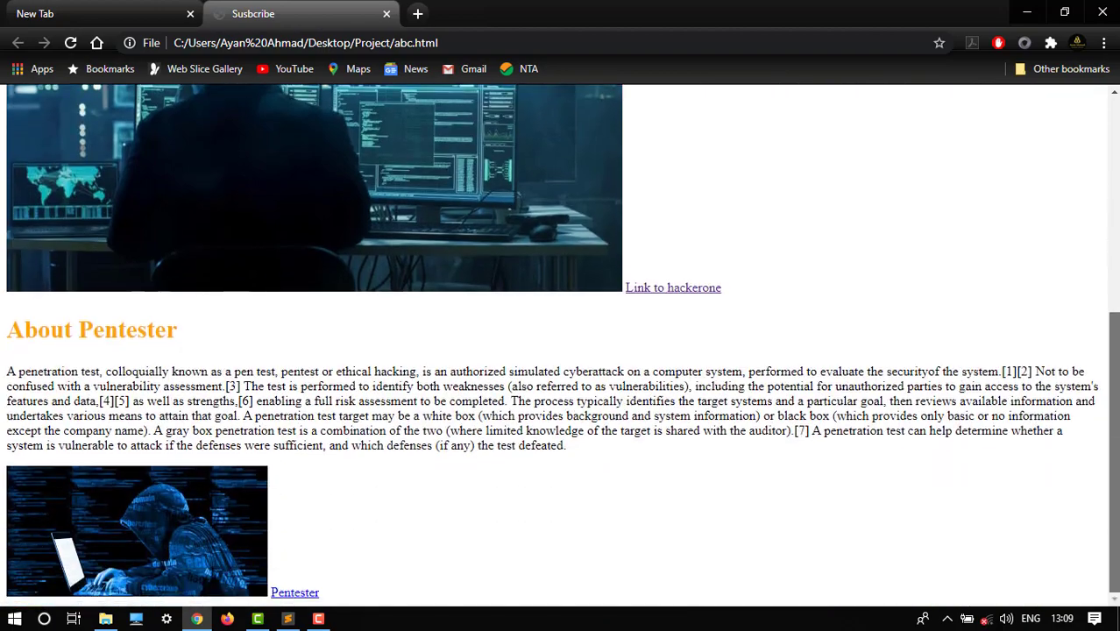
scroll(up, 3)
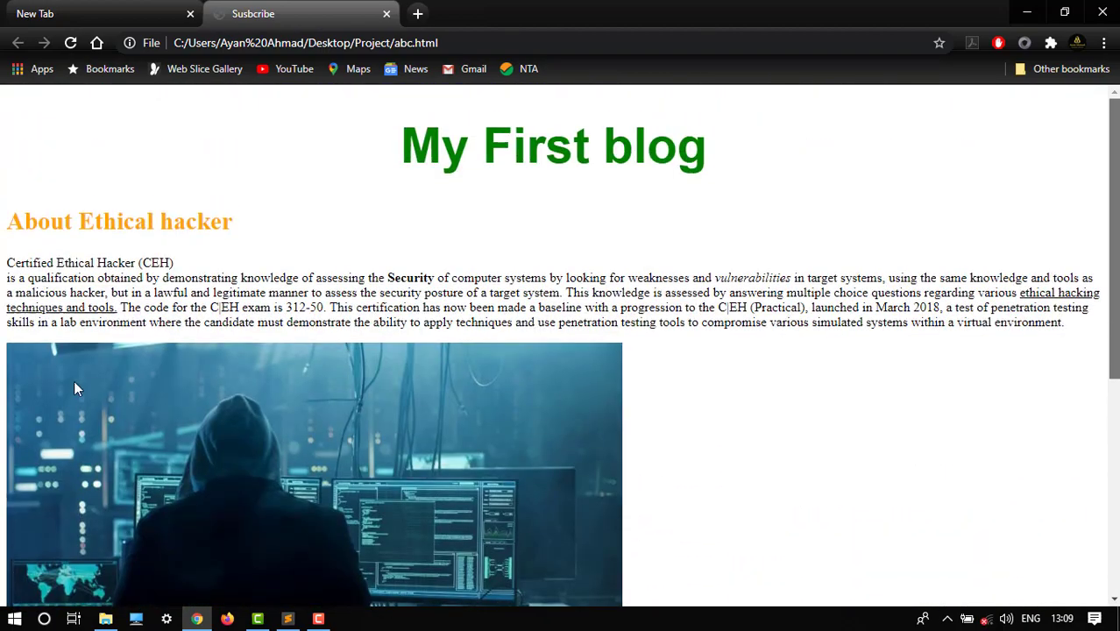
scroll(down, 3)
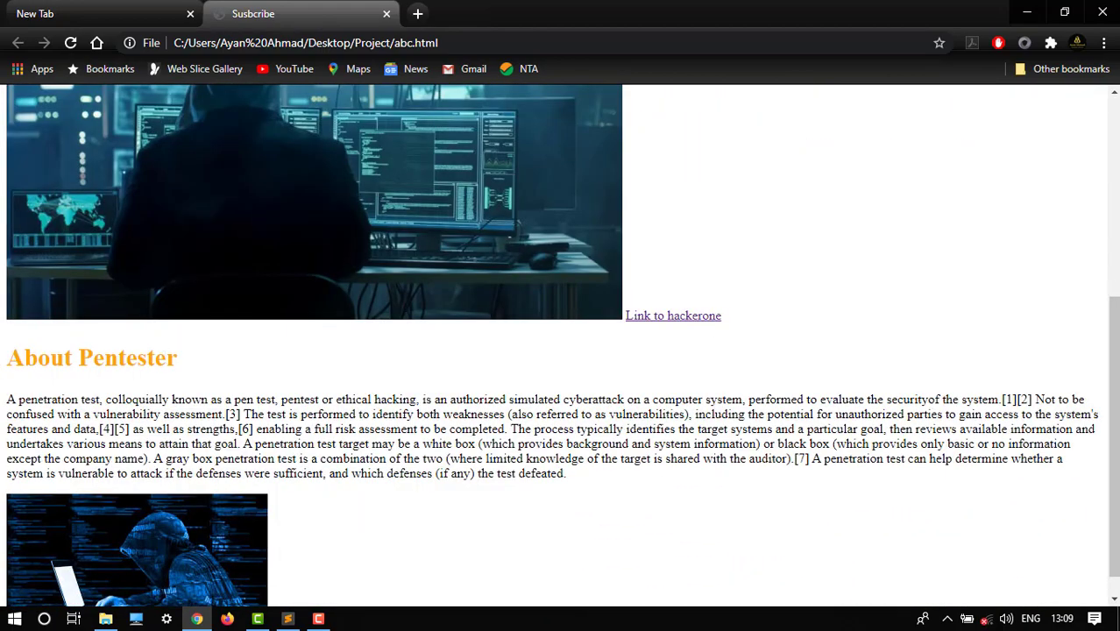
scroll(up, 3)
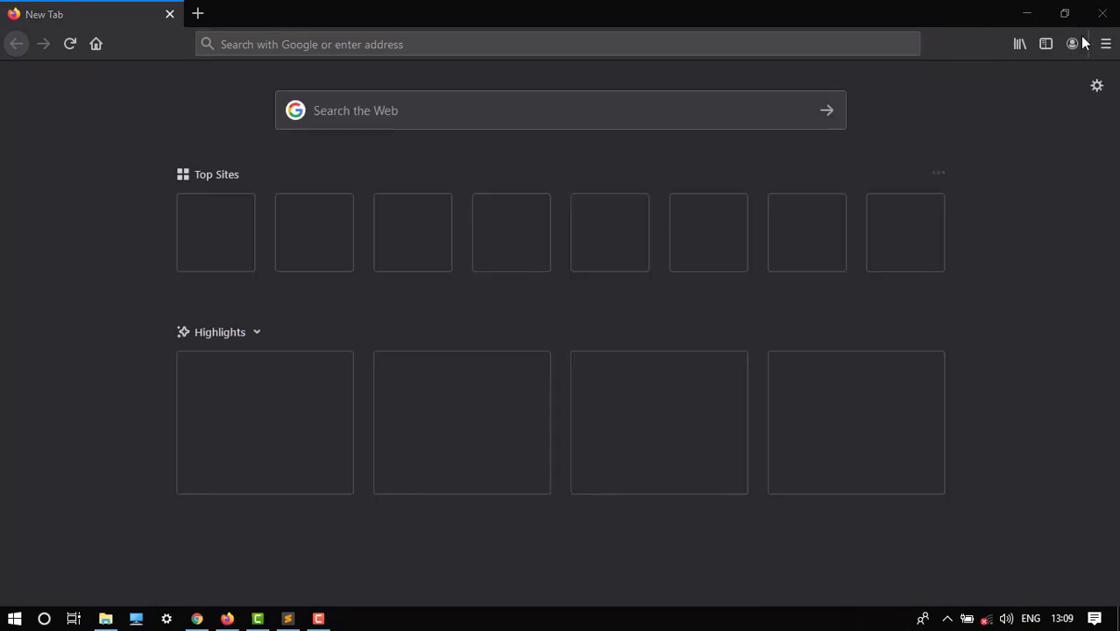
Review abc.html's link to style.css against the finished green h1 and orange h2 rules
click(288, 618)
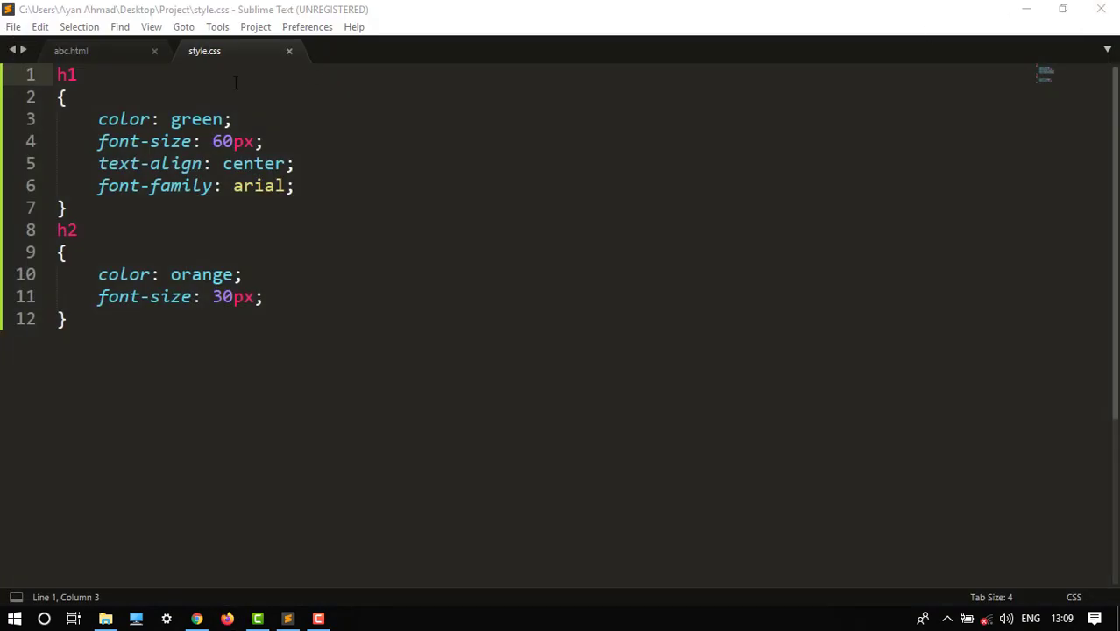
click(70, 49)
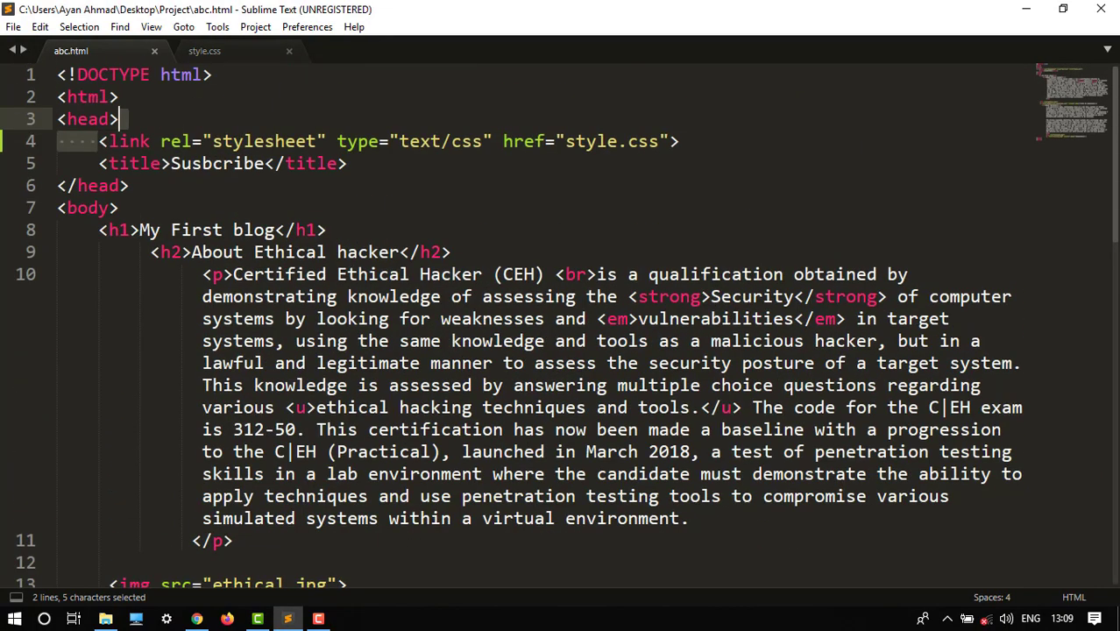
click(204, 49)
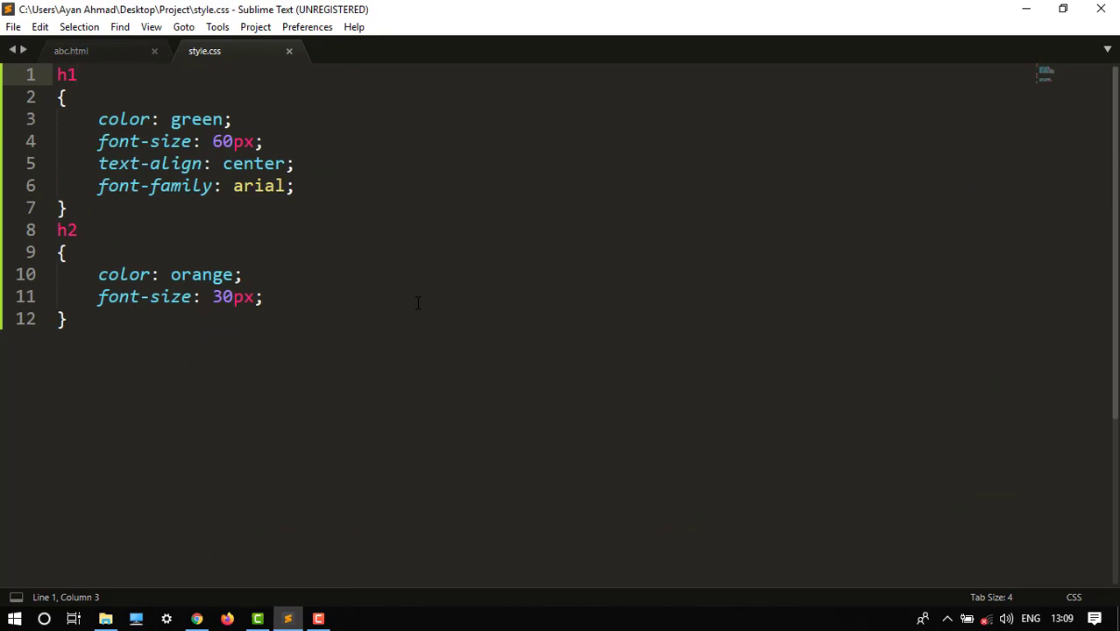
click(70, 49)
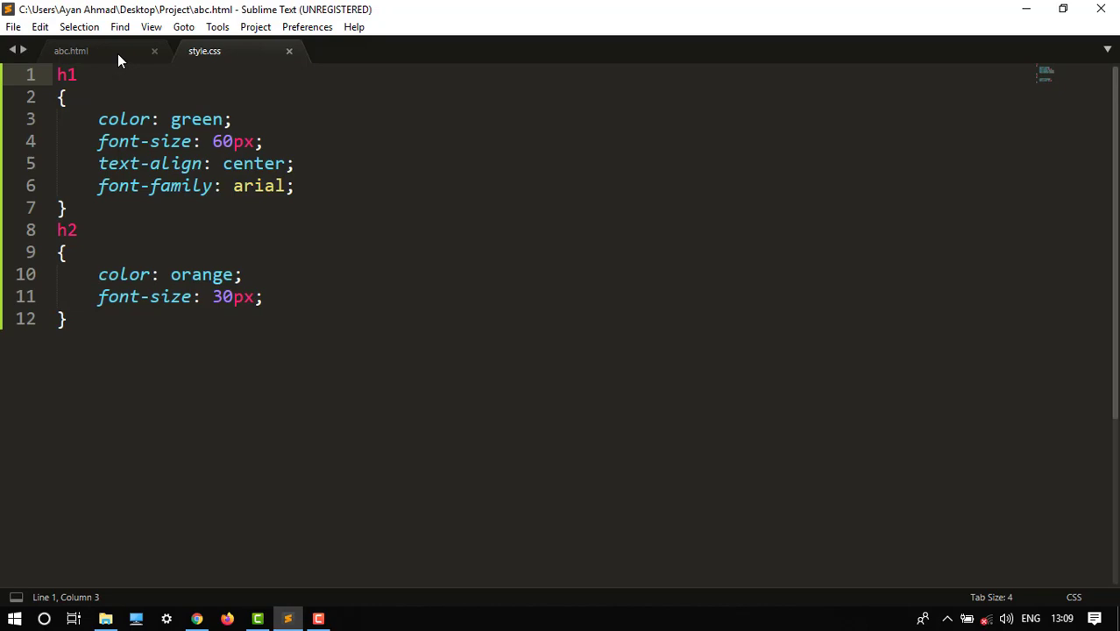
click(71, 49)
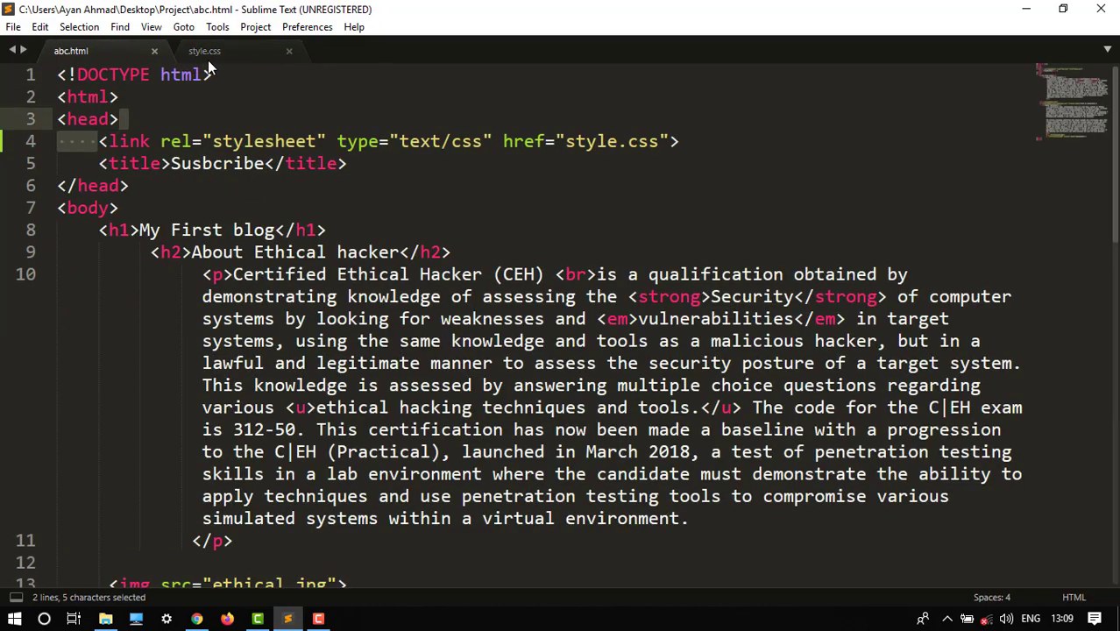
click(203, 49)
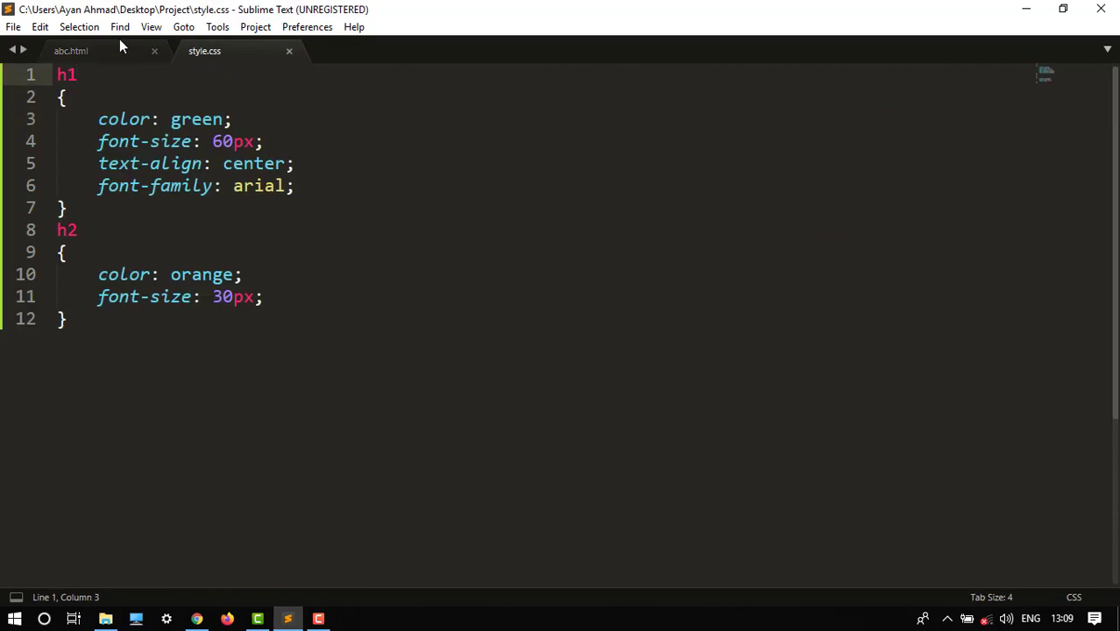
click(71, 49)
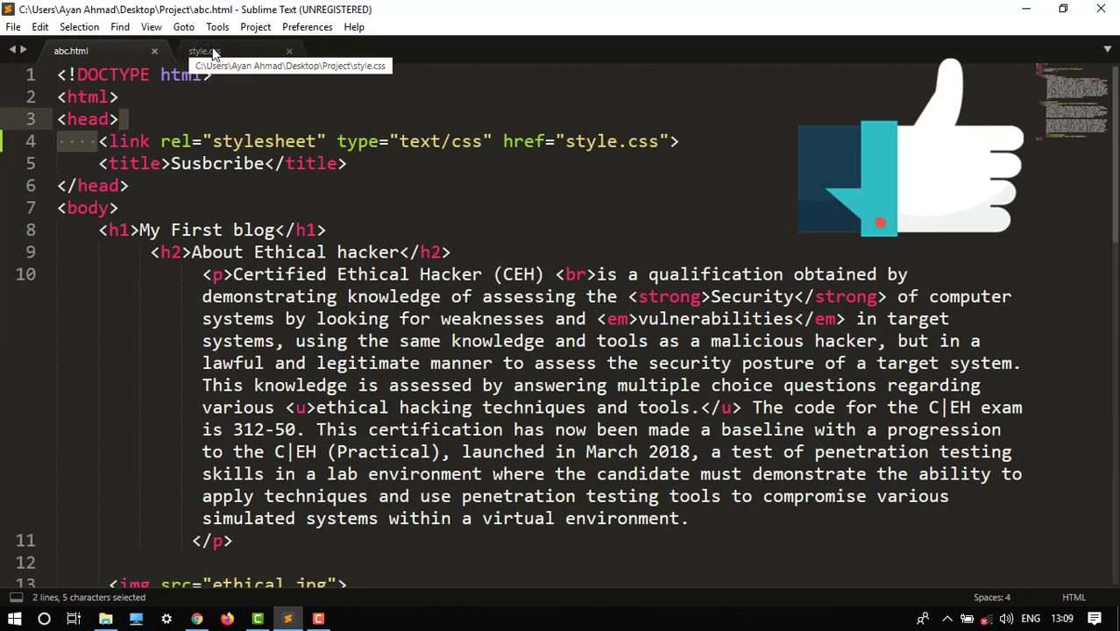